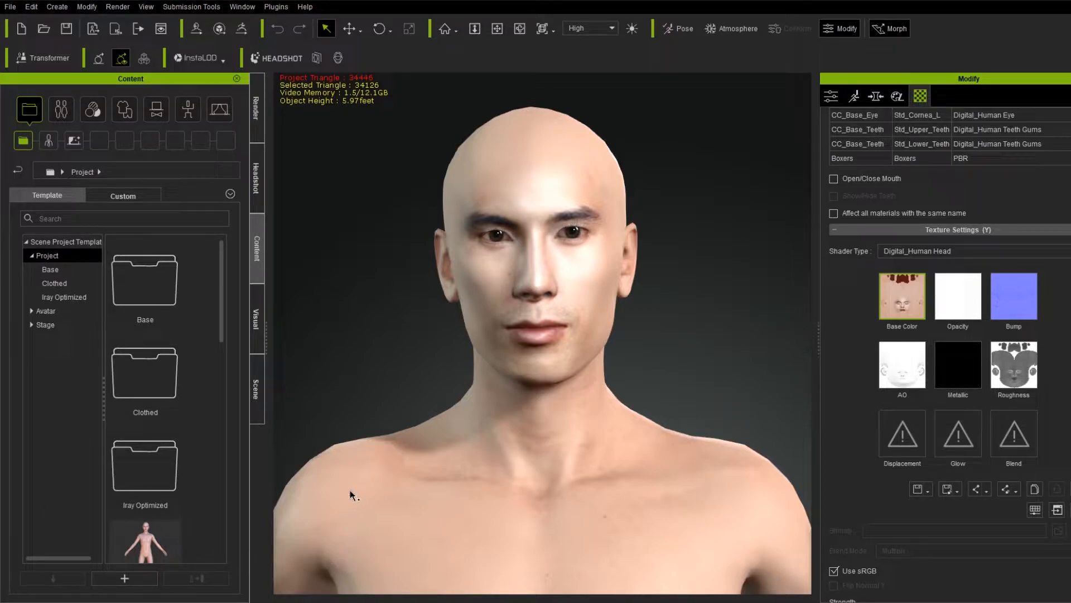
mouse_move(331, 417)
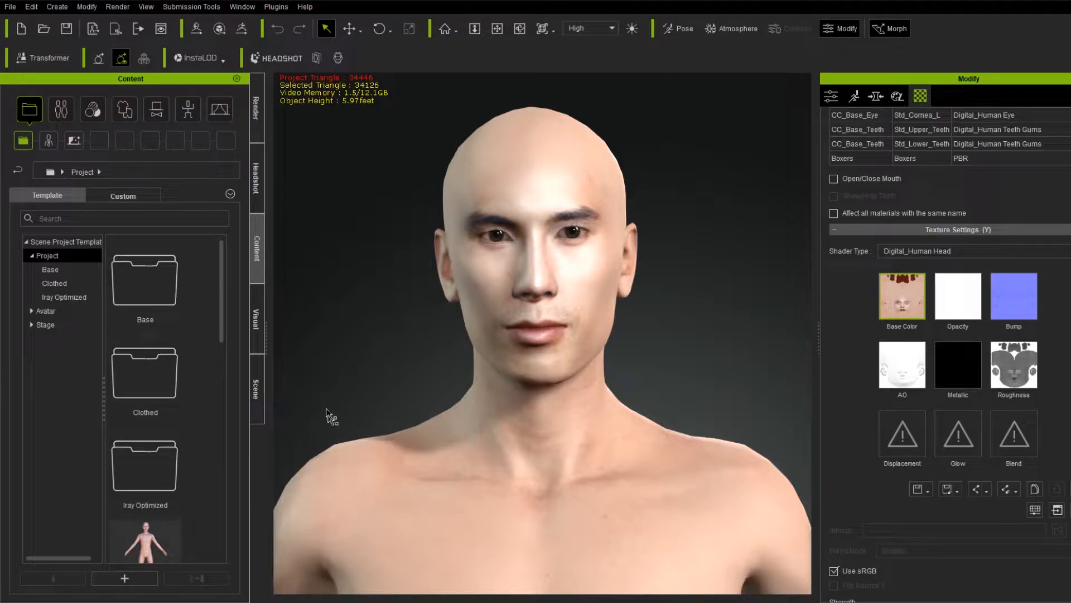
- Set CC3_Base Male's subdivision mode to Subdivision and open the Headshot tab's portrait photo
click(256, 390)
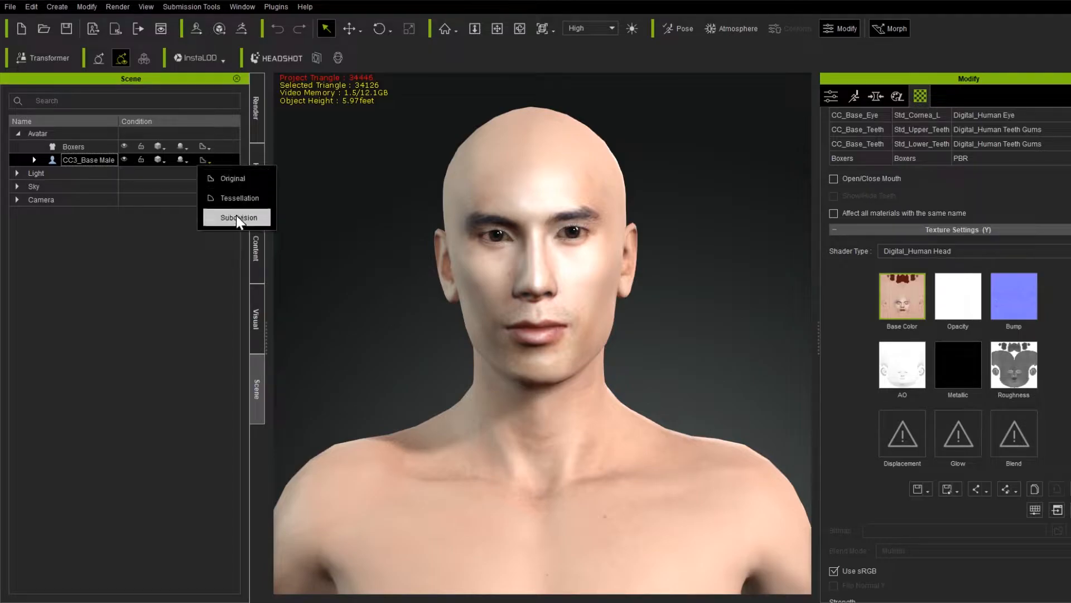
click(237, 217)
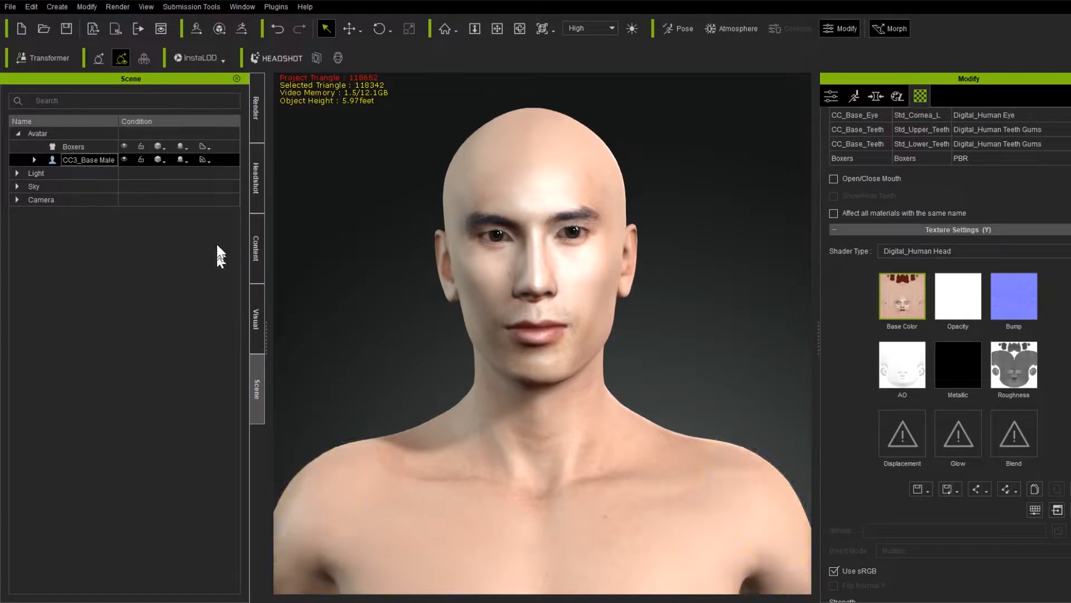
click(280, 58)
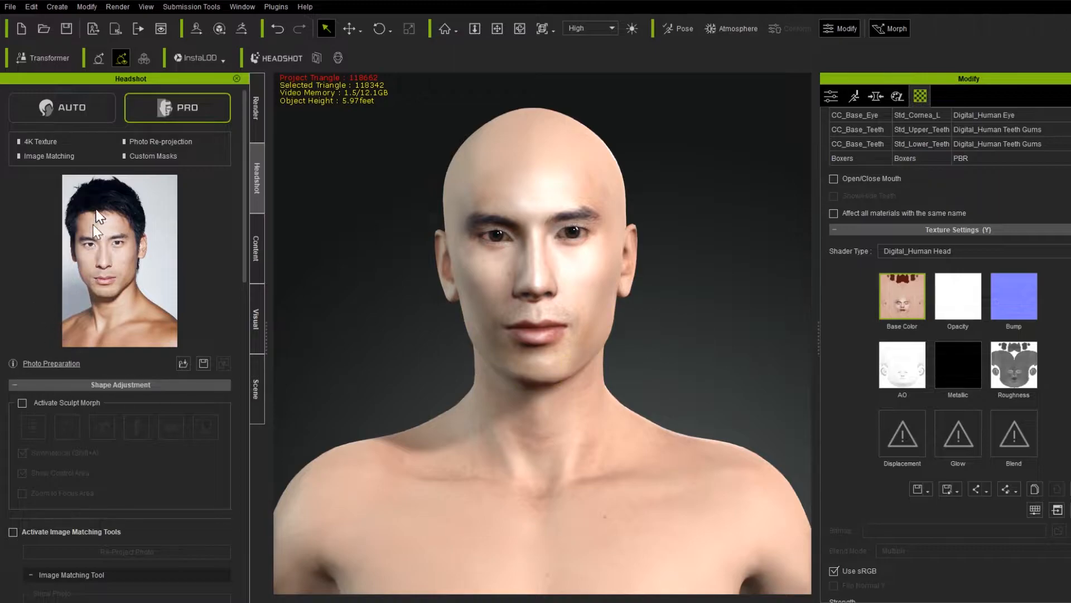
mouse_move(272, 407)
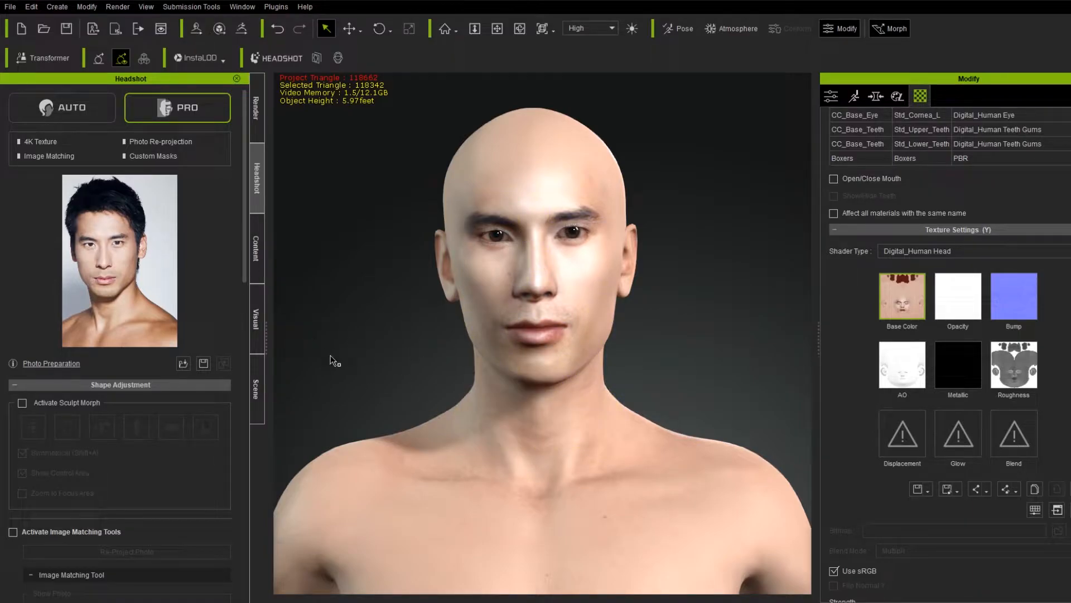
mouse_move(294, 384)
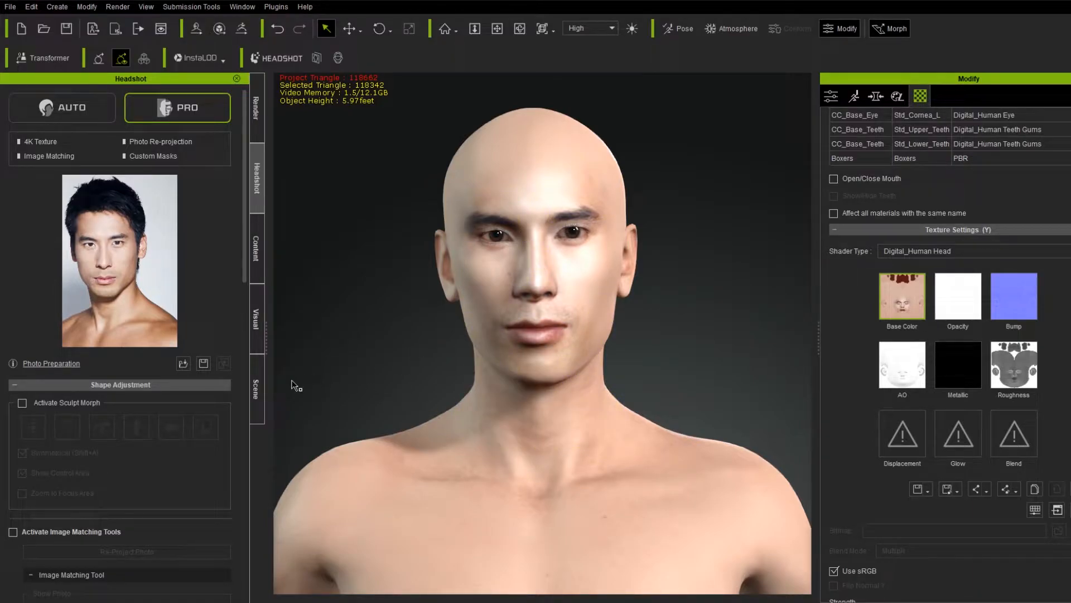
- Browse Skin Template > Essential Skin and double-click Asian Male to bring up its apply dialog
click(256, 248)
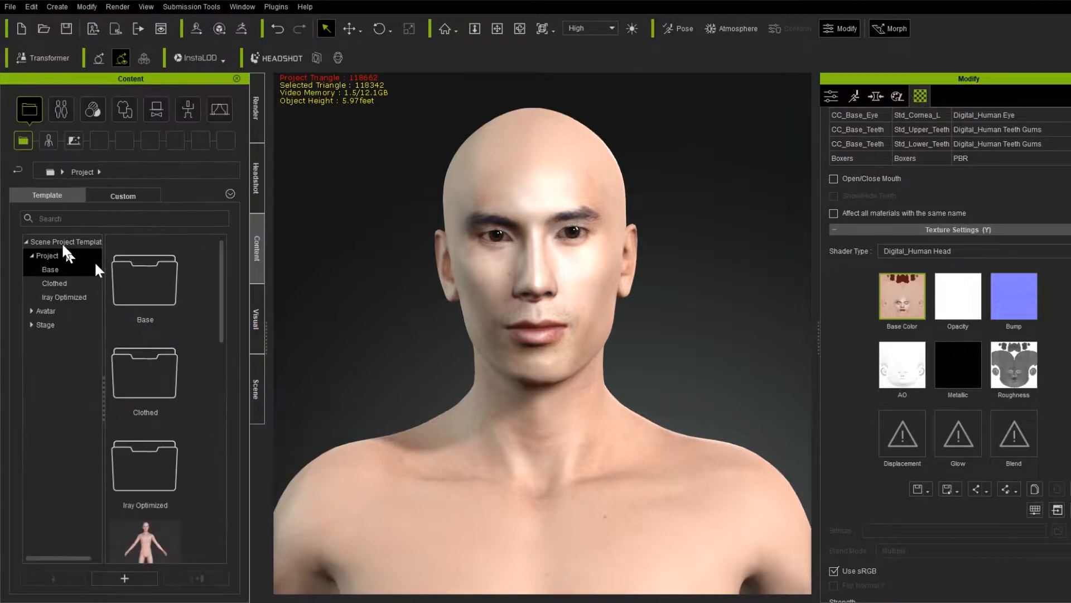
click(62, 271)
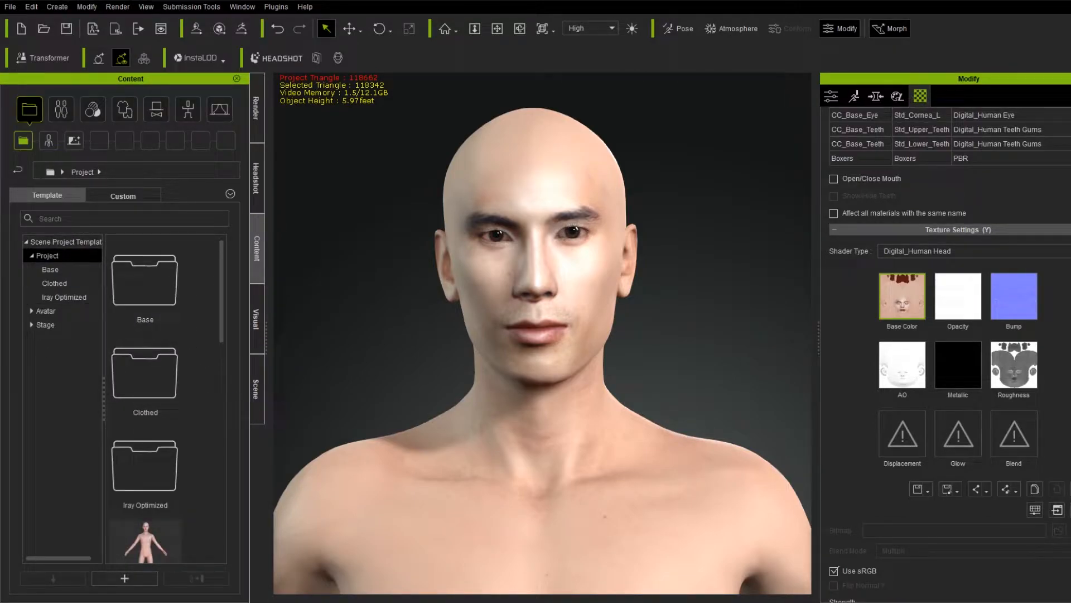
click(92, 109)
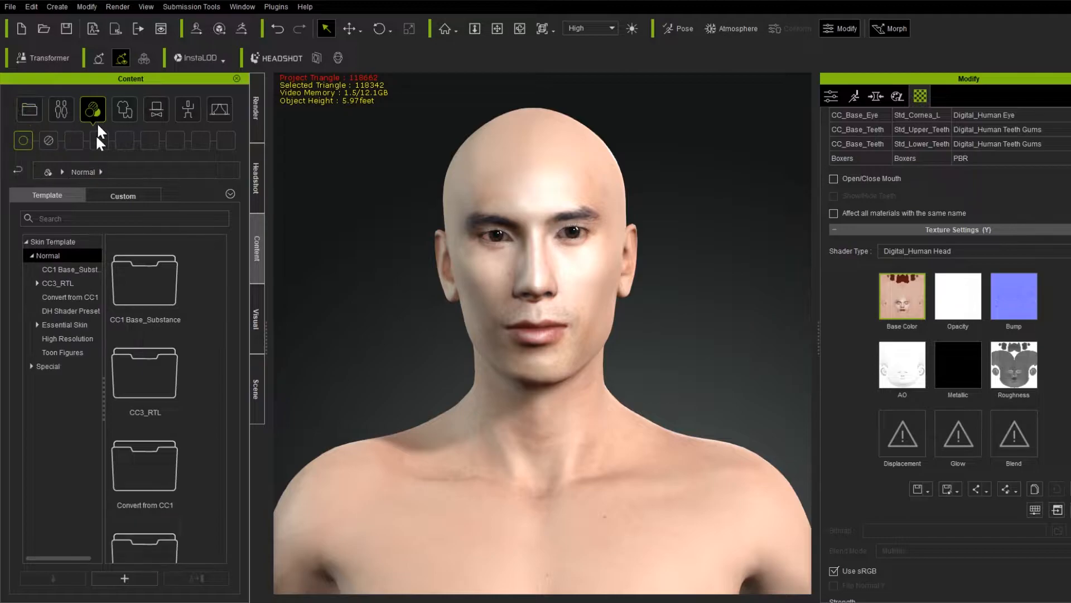
mouse_move(232, 328)
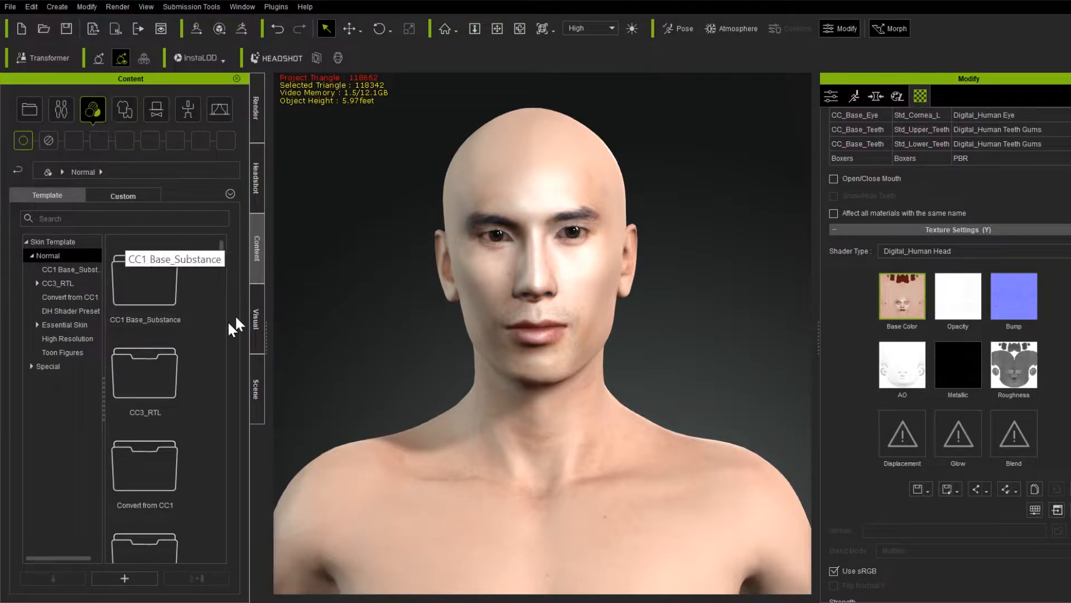
mouse_move(214, 347)
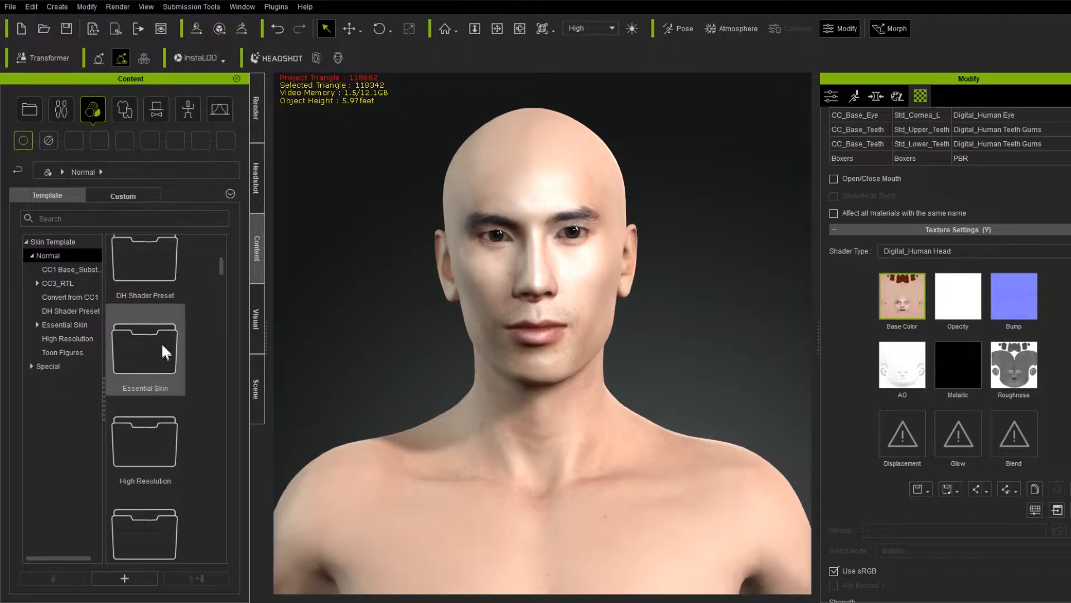
mouse_move(156, 401)
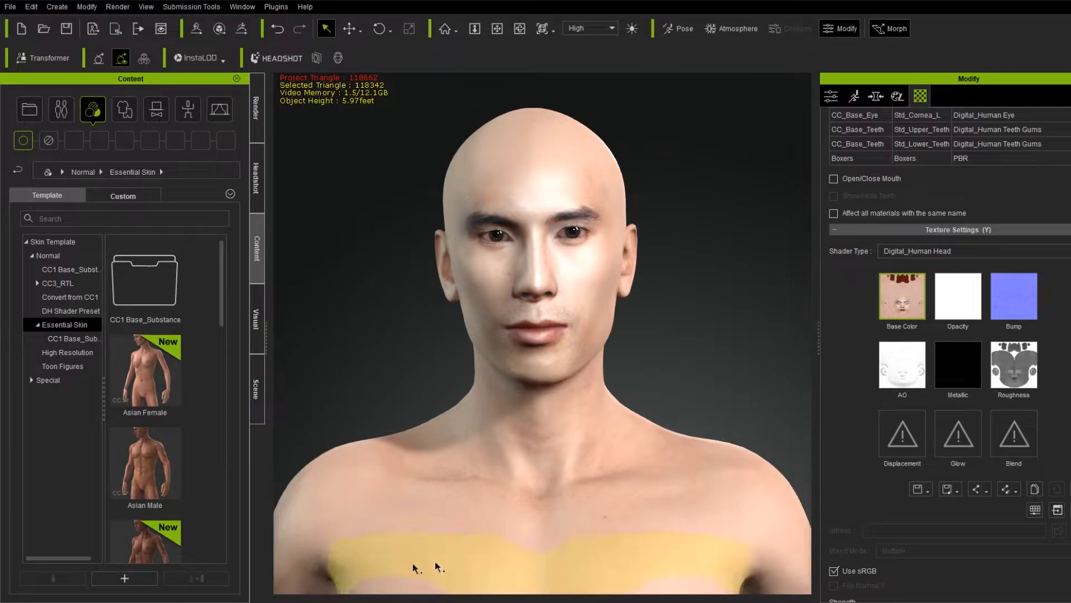
double_click(144, 465)
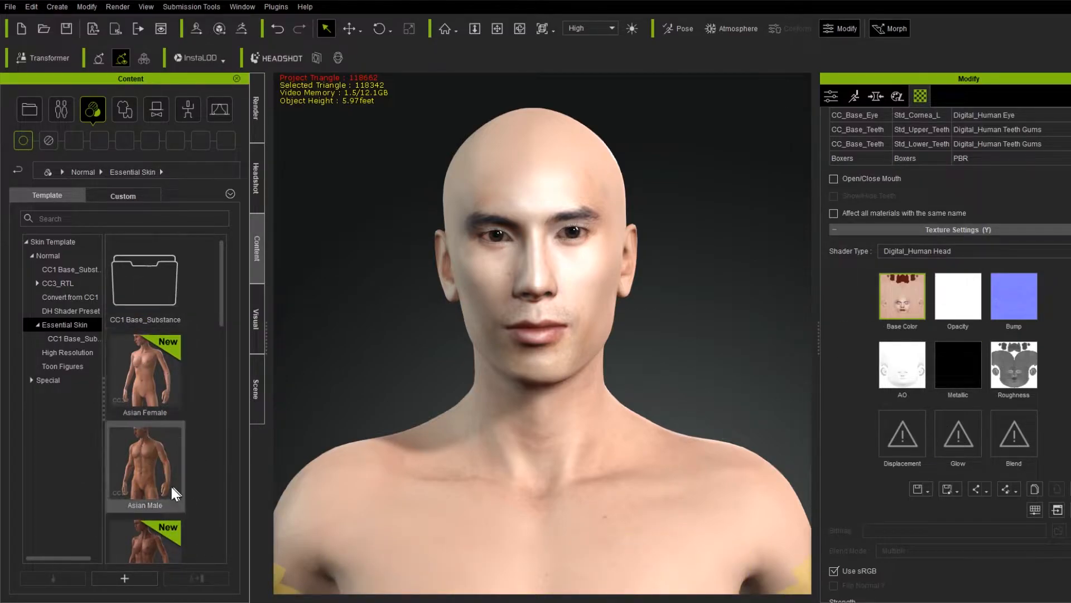
click(144, 467)
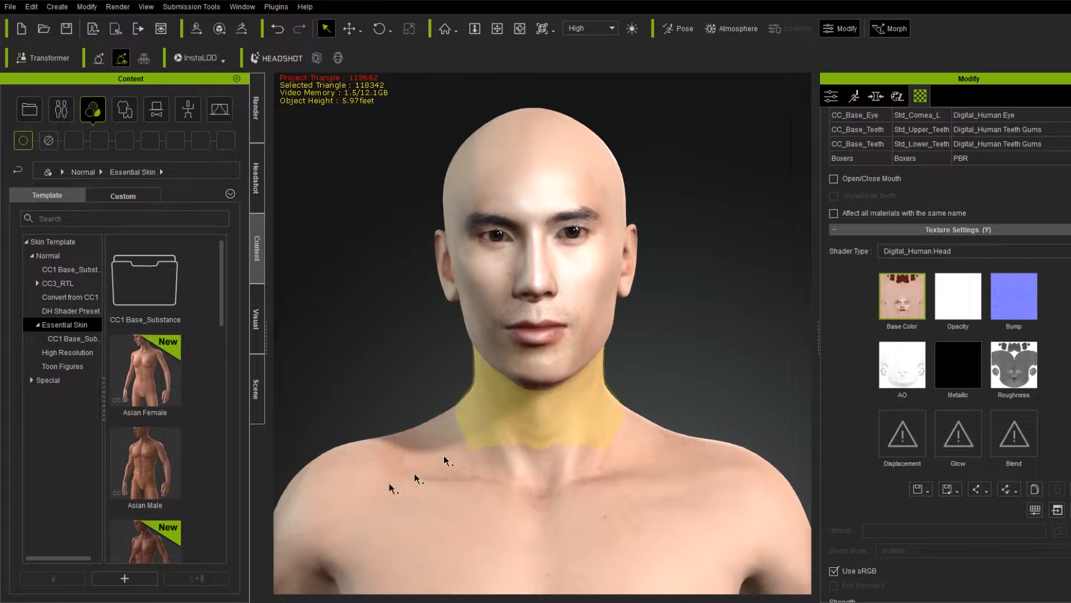
click(144, 465)
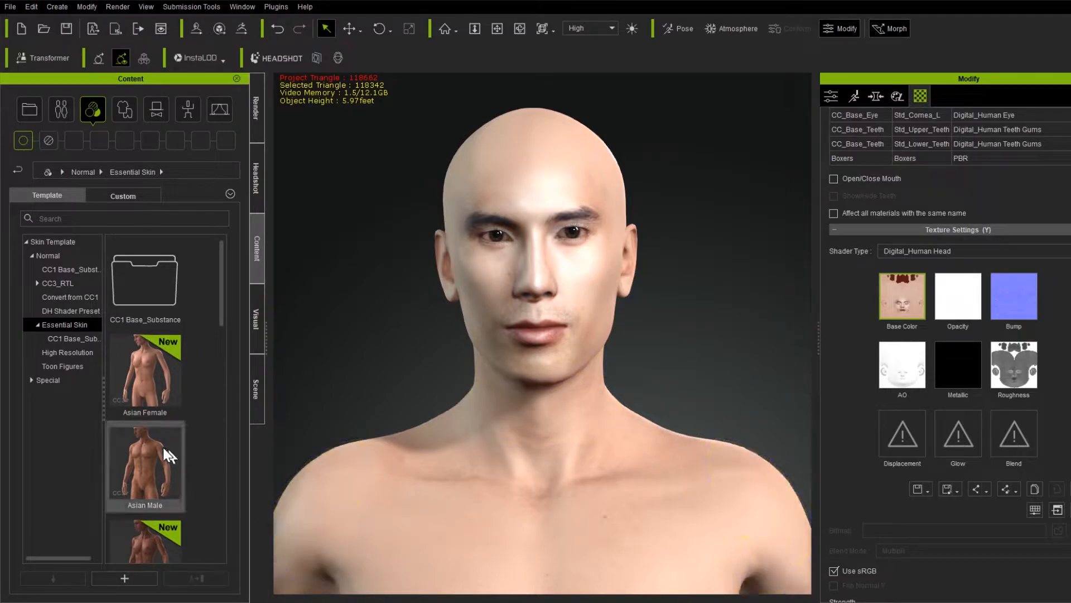
double_click(145, 465)
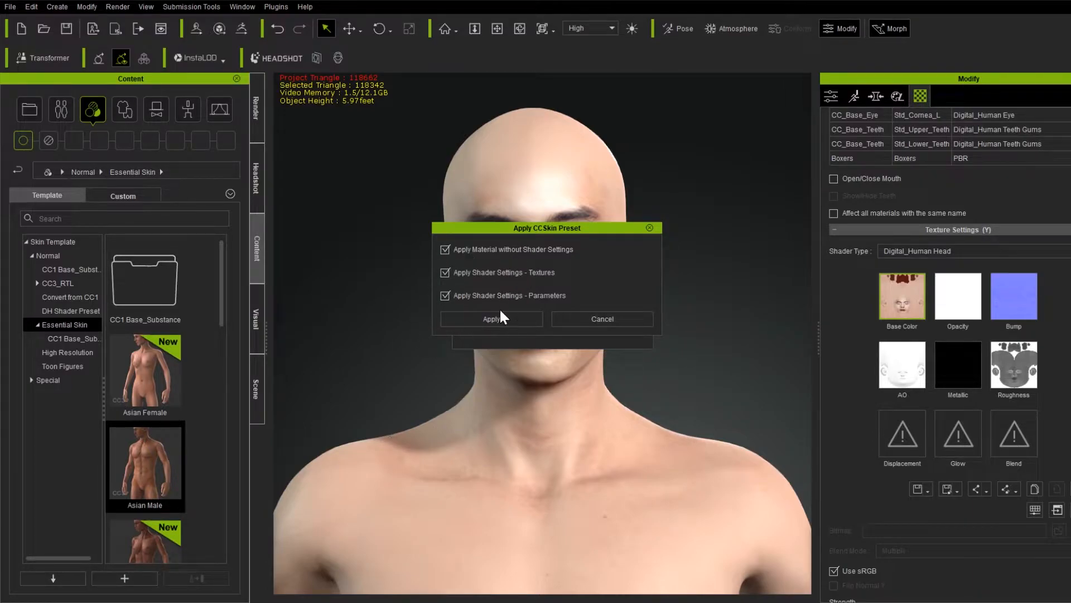
- Confirm the Apply CC Skin Preset dialog to apply Asian Male textures and parameters
click(491, 318)
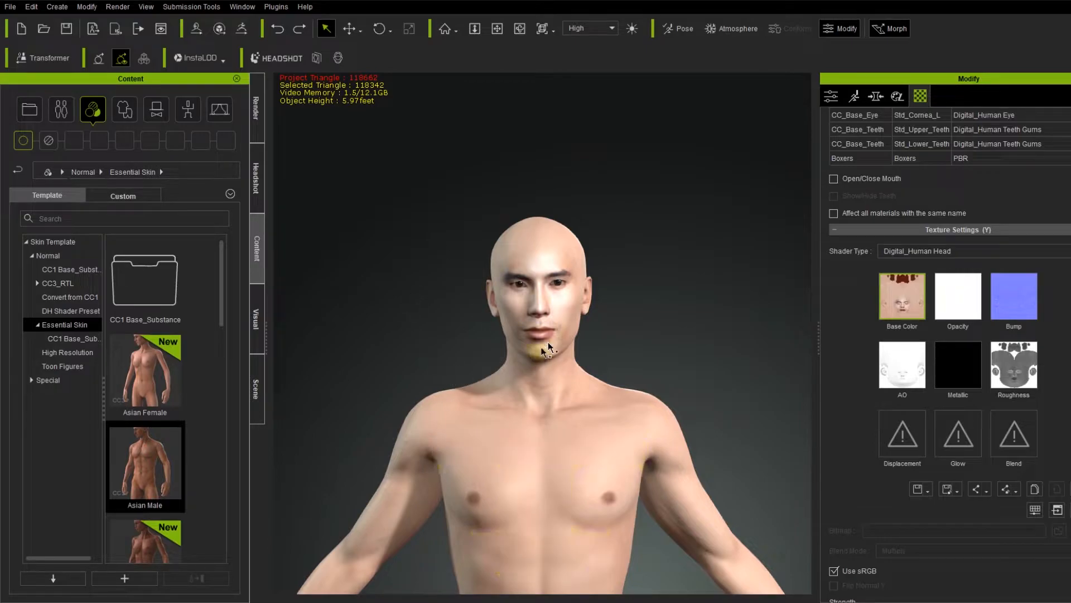
mouse_move(480, 352)
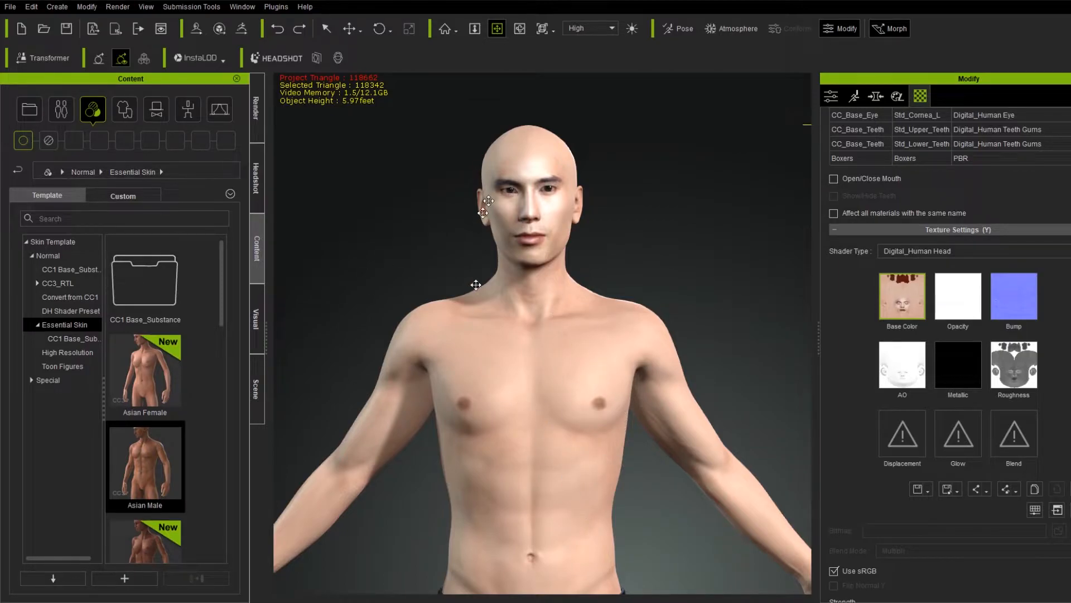
mouse_move(736, 353)
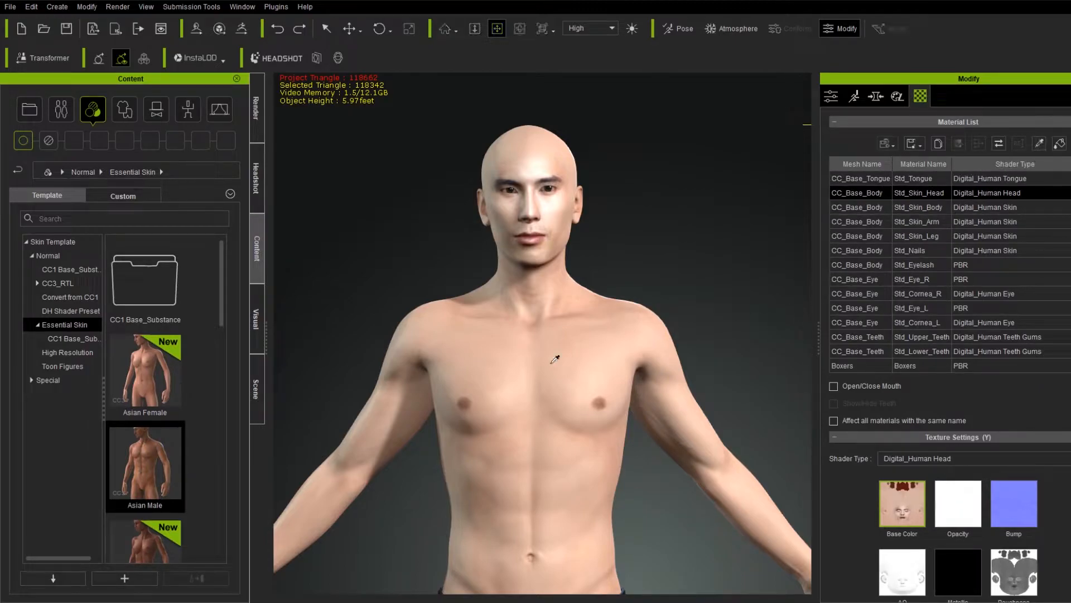
- Select Std_Skin_Body in the Material List and scroll down to its Base Color texture
click(918, 207)
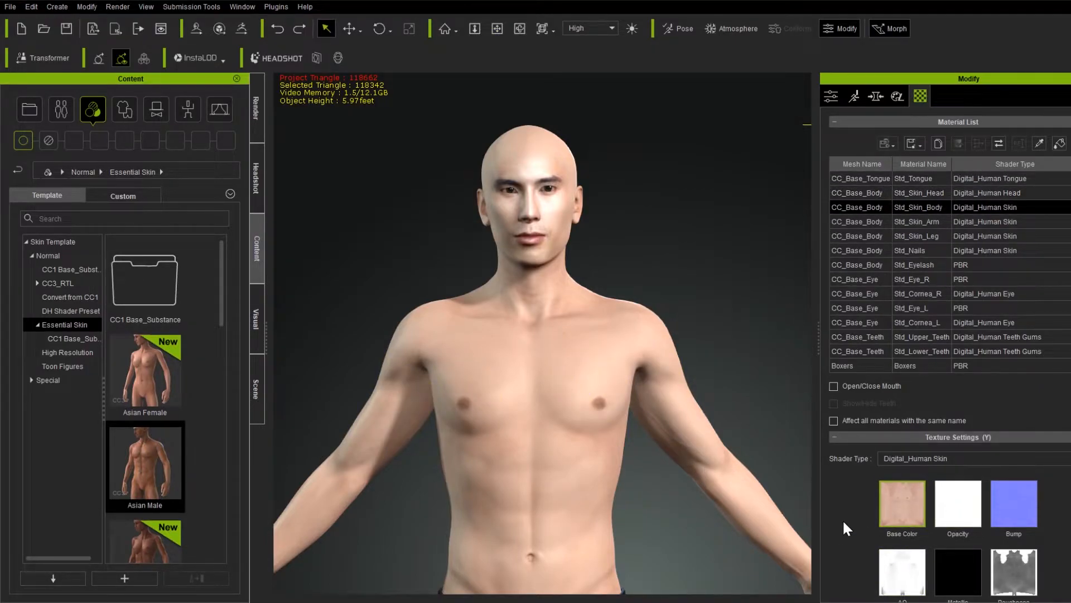
scroll(down, 3)
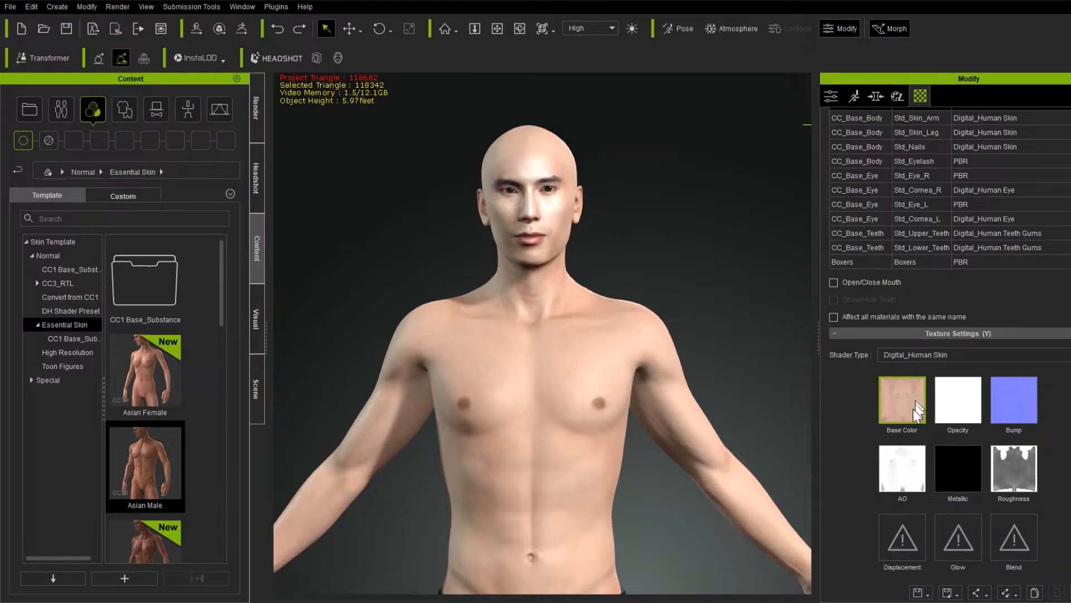
scroll(down, 3)
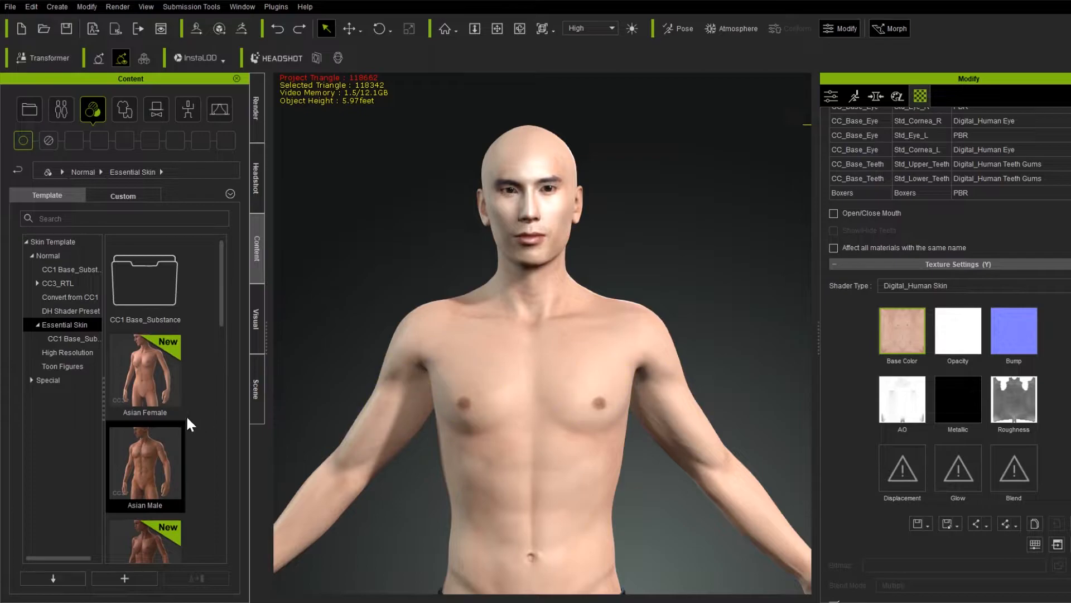
mouse_move(168, 384)
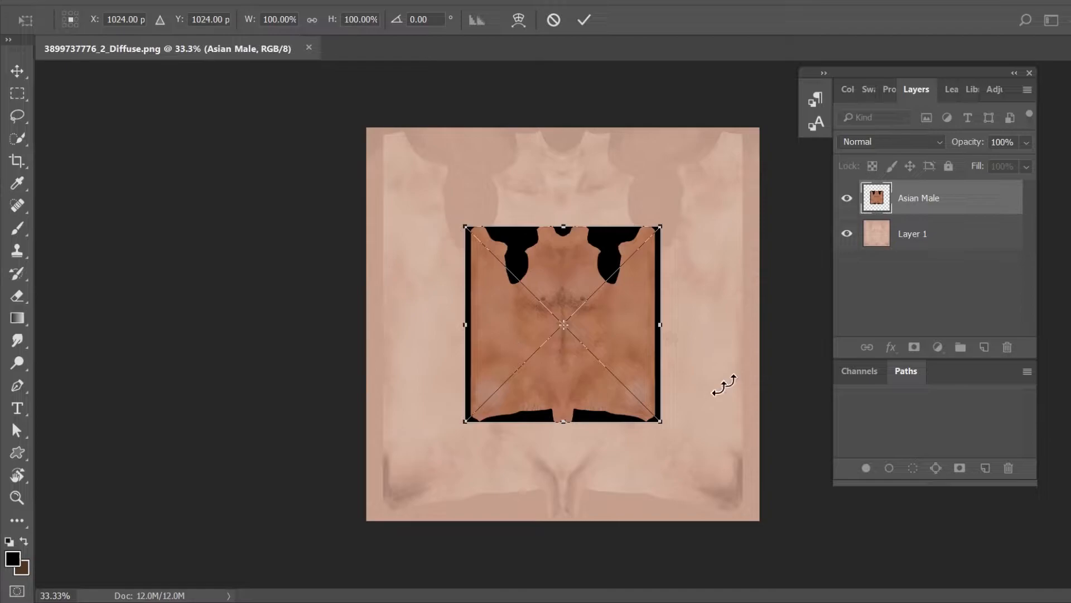
mouse_move(573, 342)
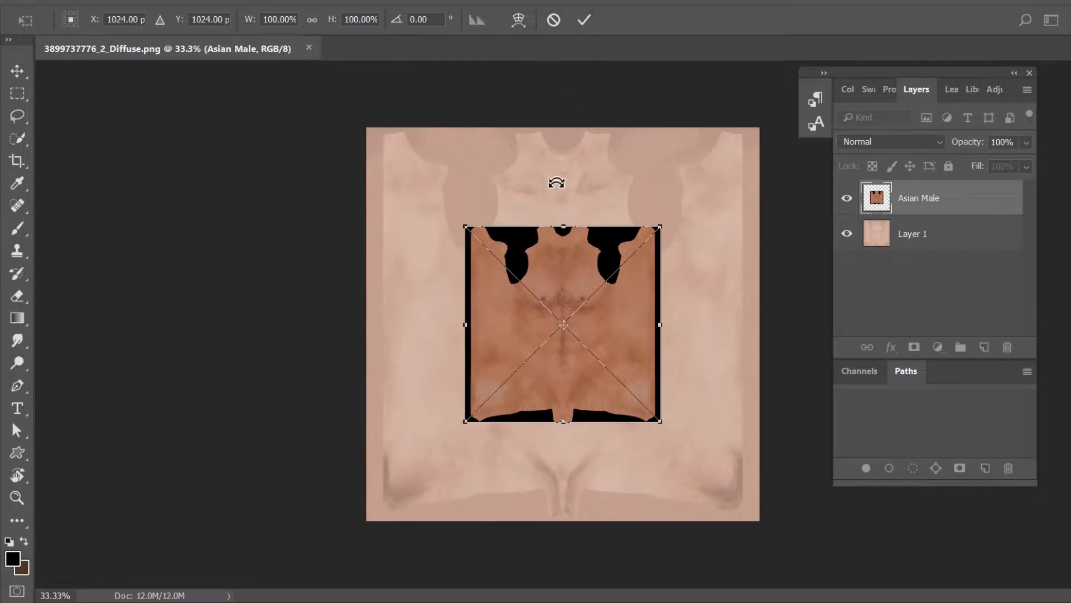
mouse_move(704, 373)
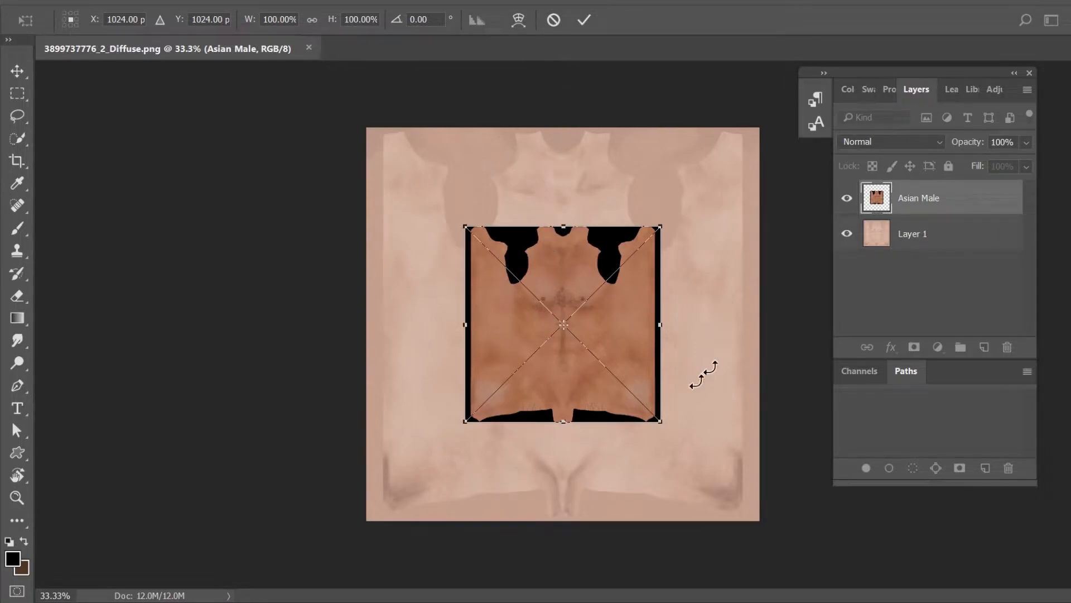
mouse_move(441, 183)
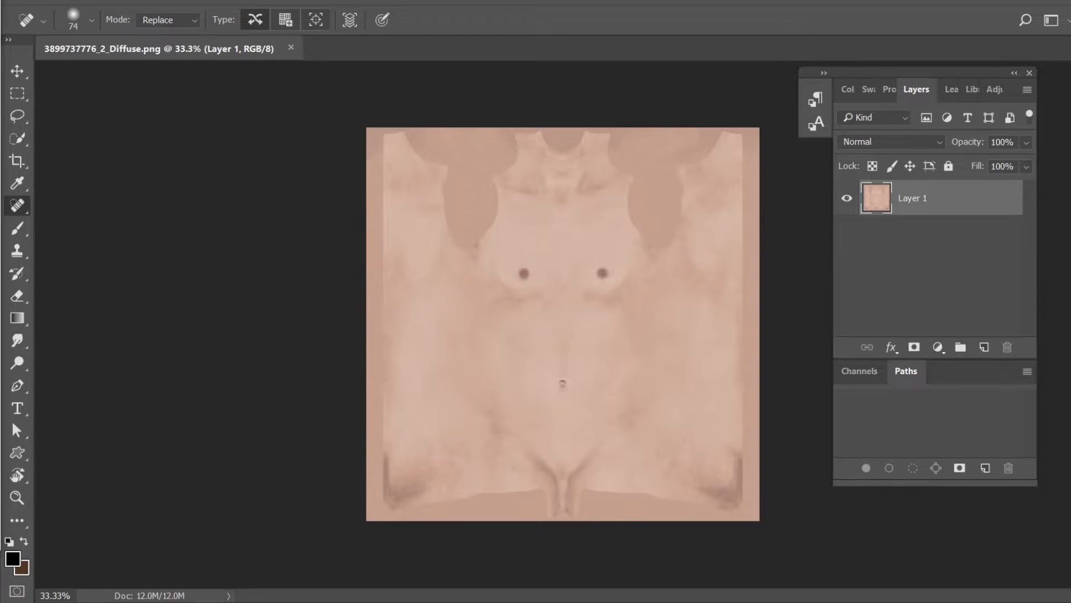
- Resize the Asian Male chest image to 2048 px and copy it over the body diffuse map
click(403, 48)
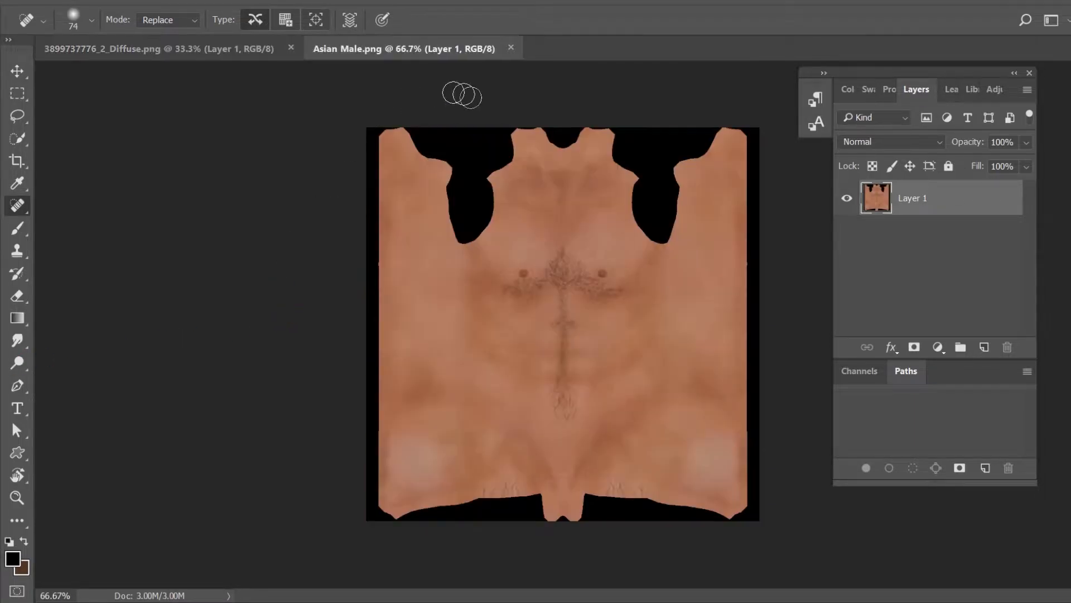
click(150, 6)
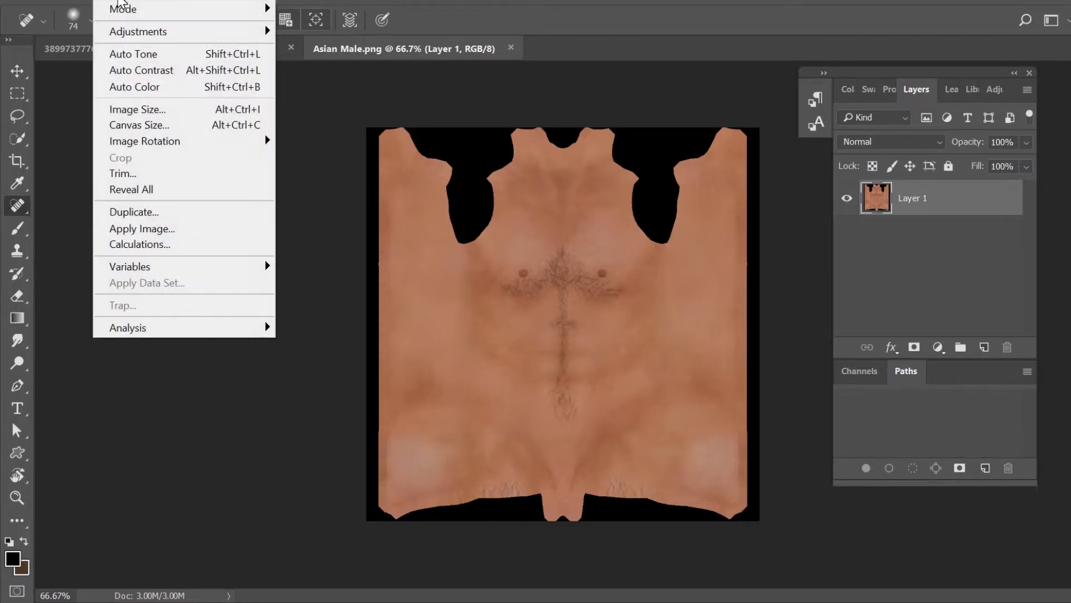
click(137, 110)
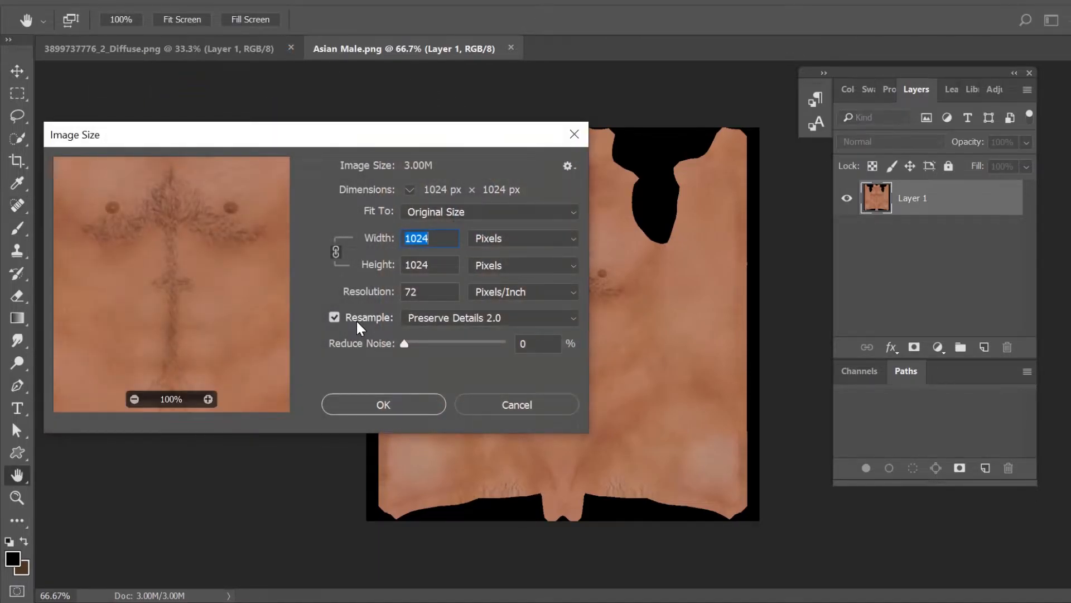
text(2048)
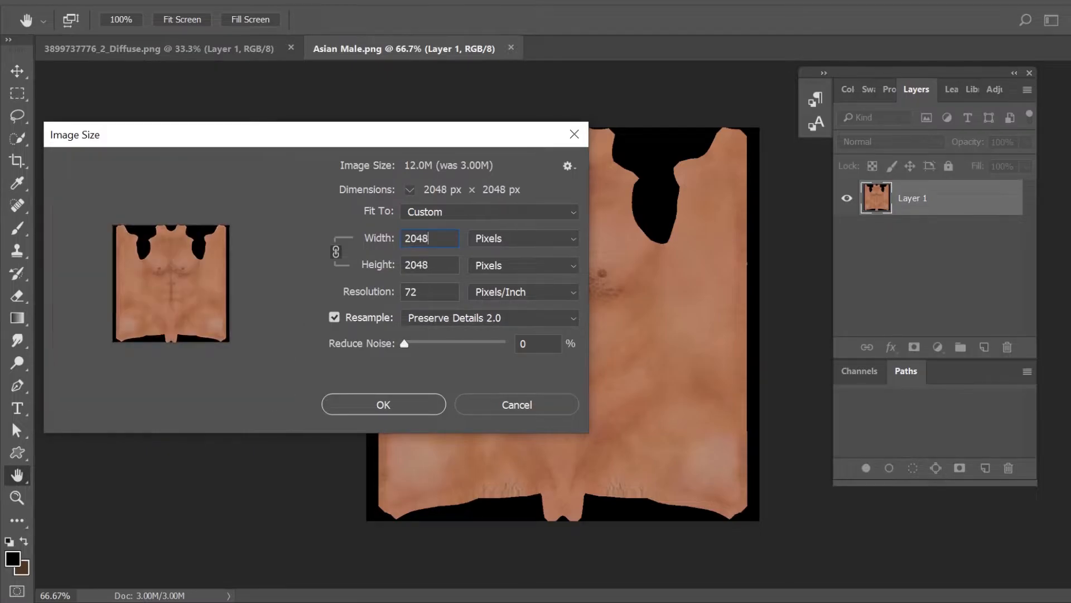
click(382, 404)
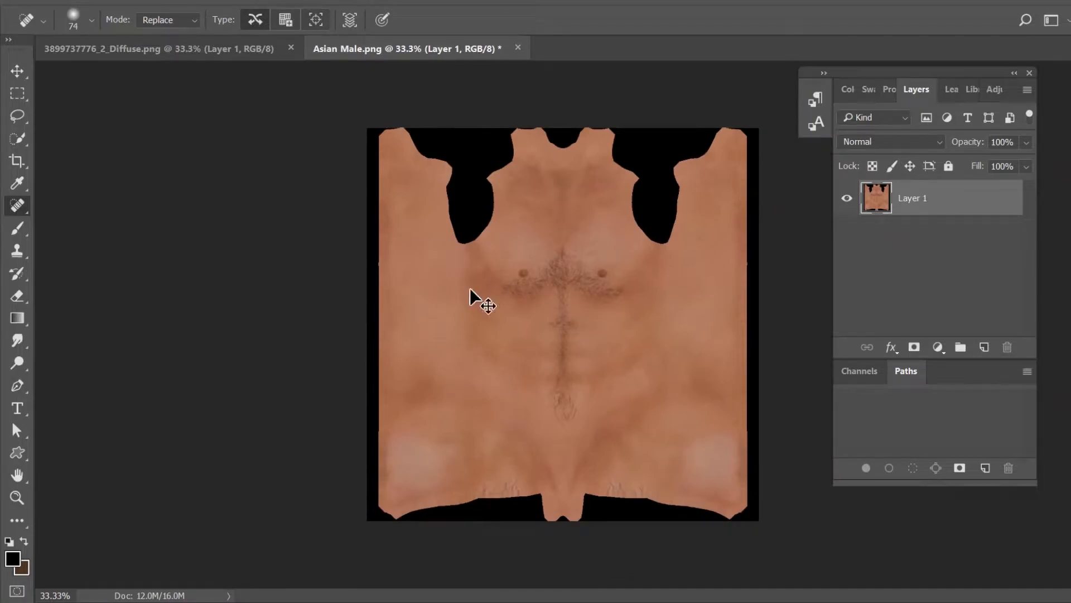
key(ctrl+a)
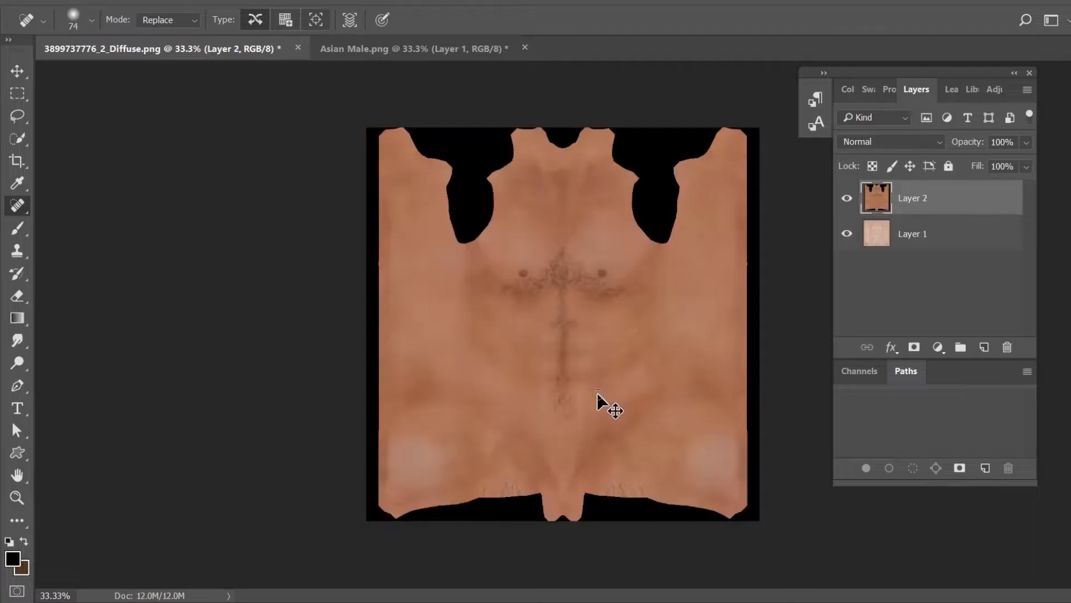
click(550, 407)
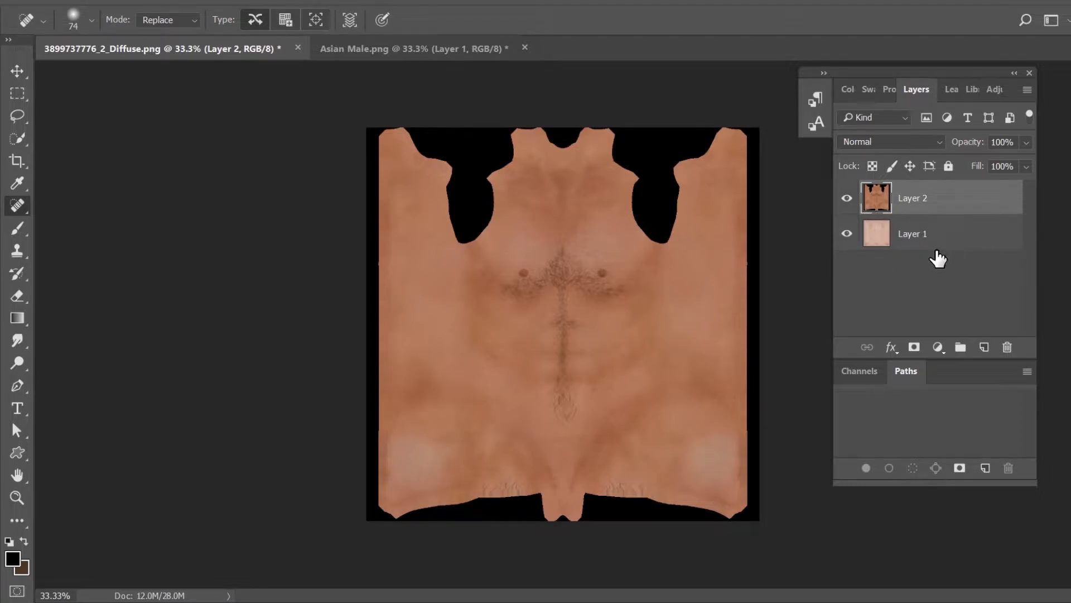
mouse_move(349, 316)
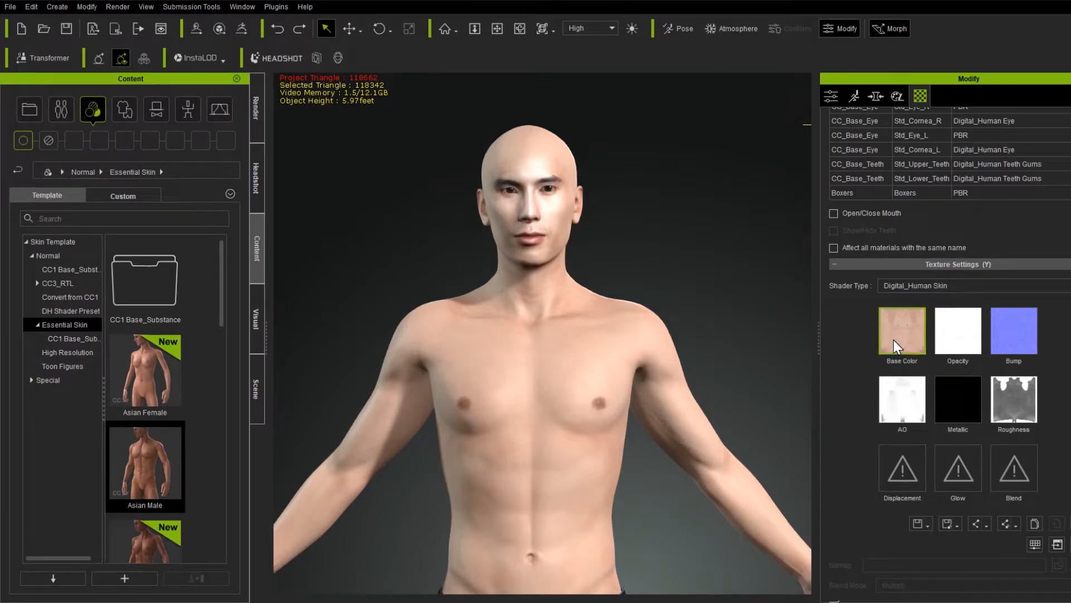
- Load the hairy chest image from Exports into the body's Base Color slot
click(901, 331)
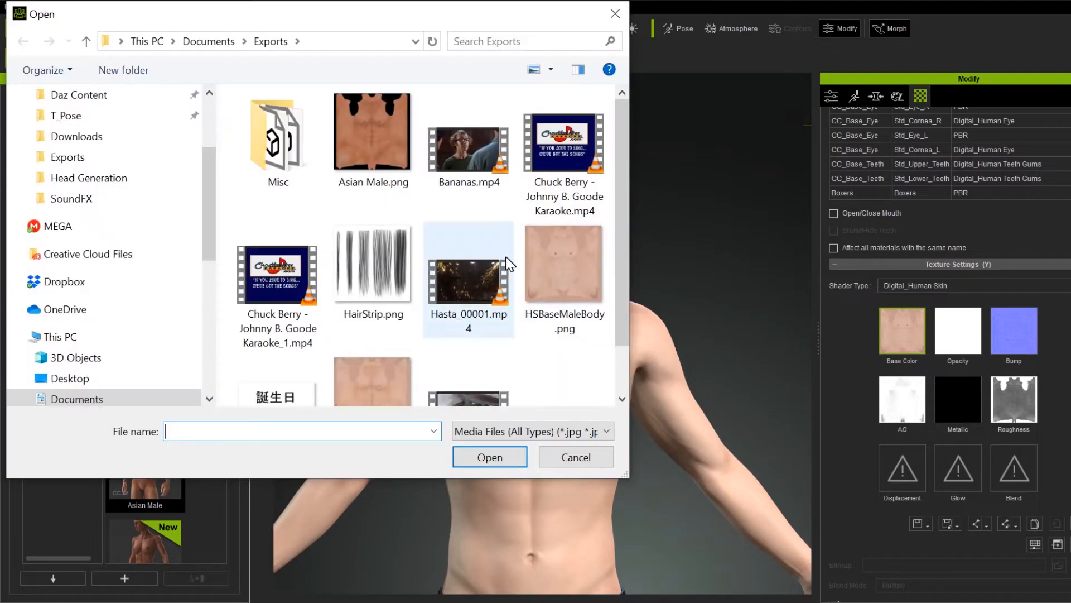
click(575, 457)
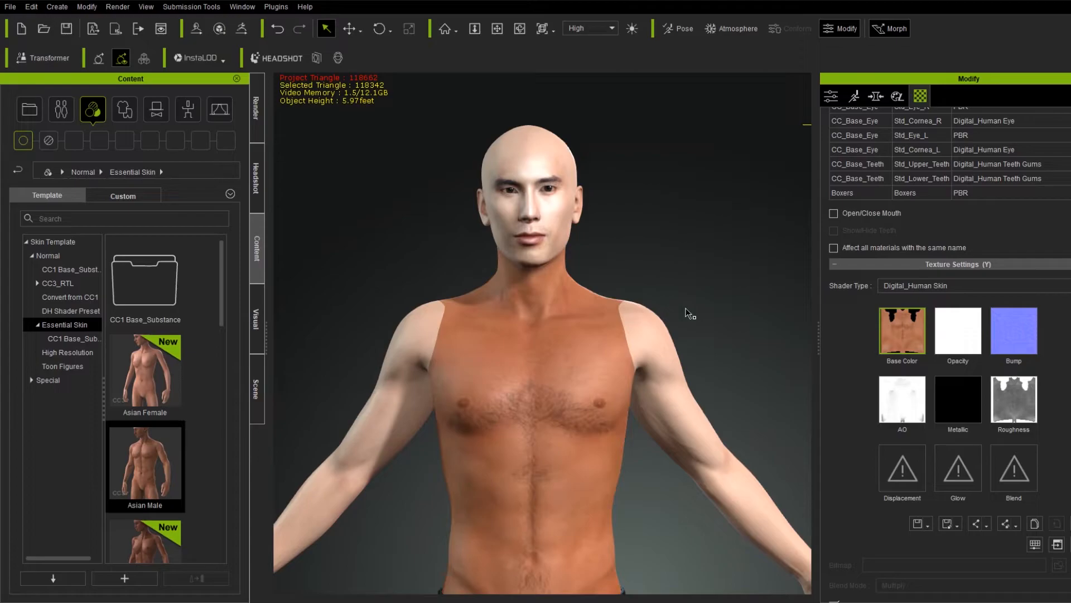
mouse_move(697, 296)
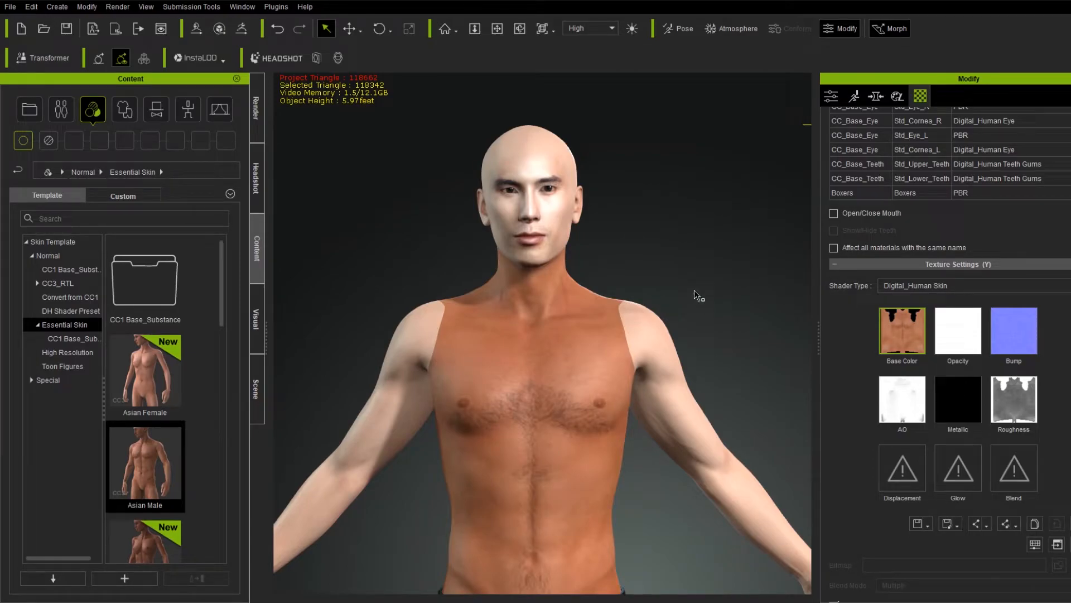
drag(695, 295, 302, 330)
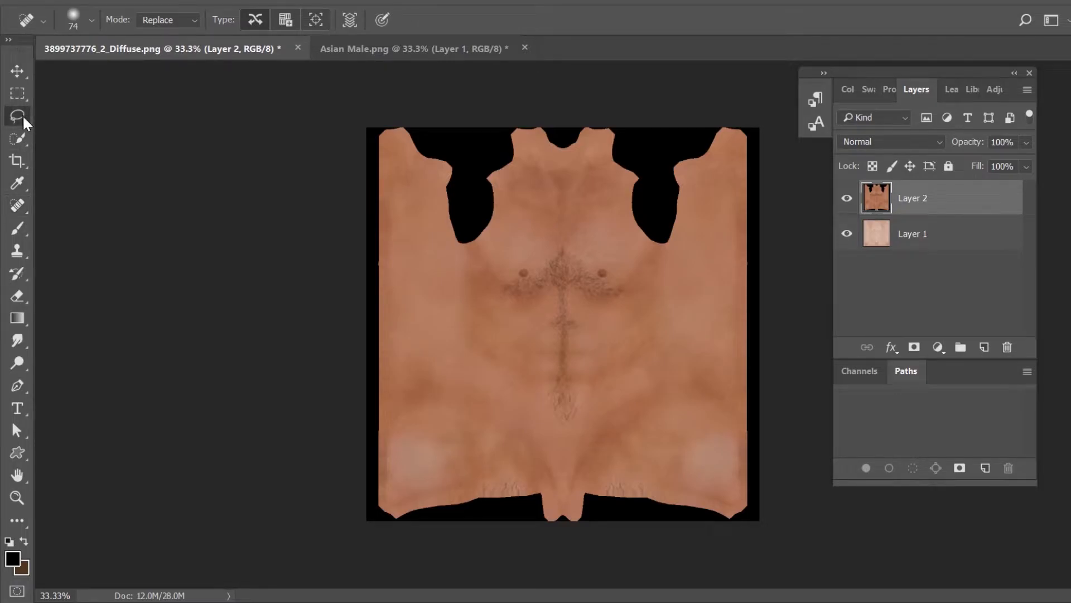
- Lasso around the chest and cut away the texture outside the outline
click(18, 116)
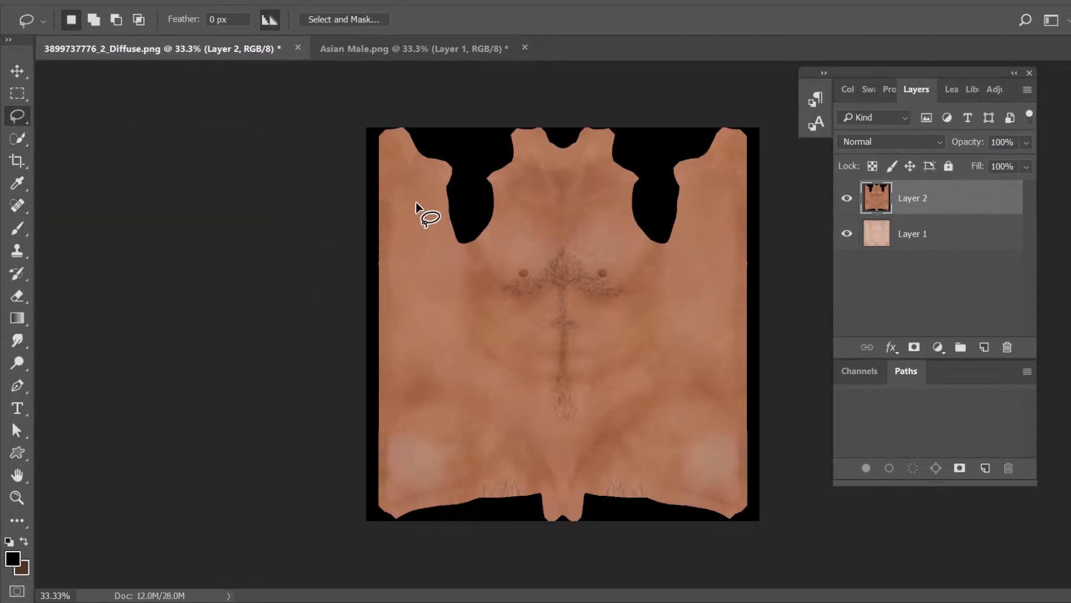
mouse_move(504, 278)
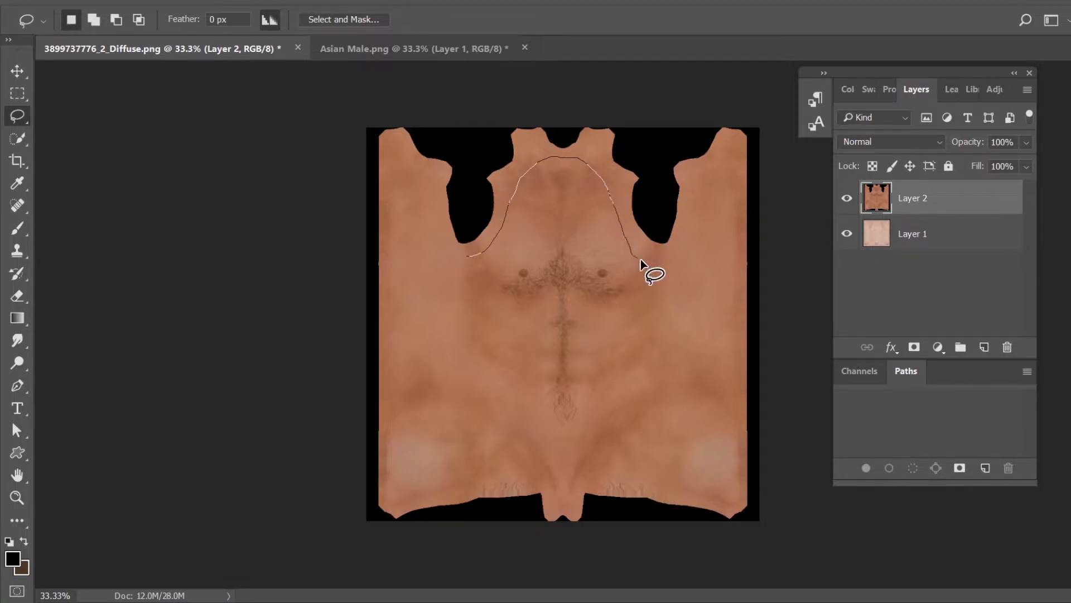
drag(649, 274, 711, 283)
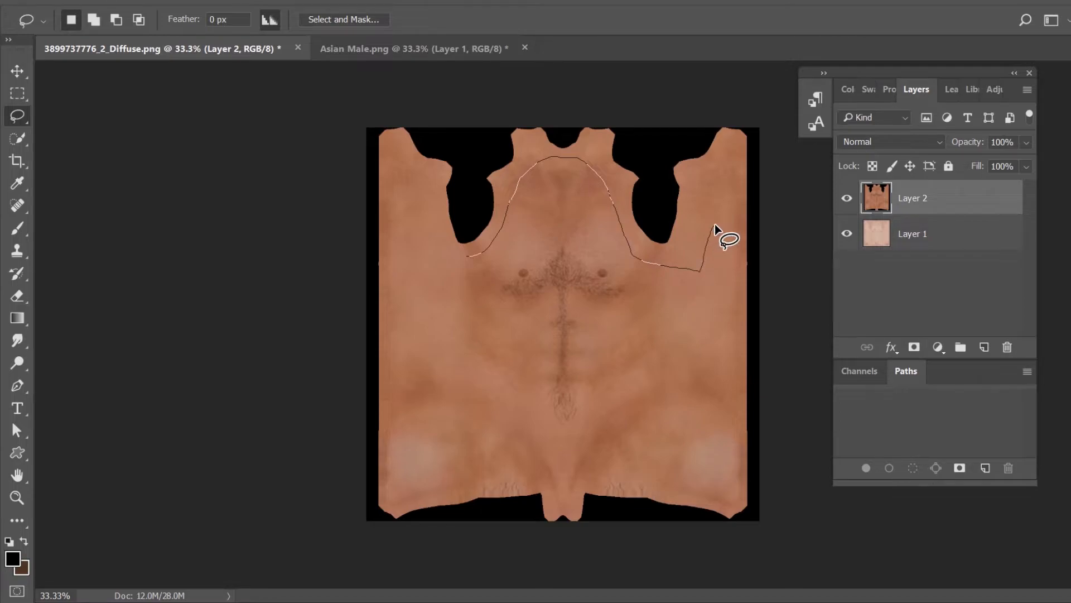
drag(724, 239, 738, 499)
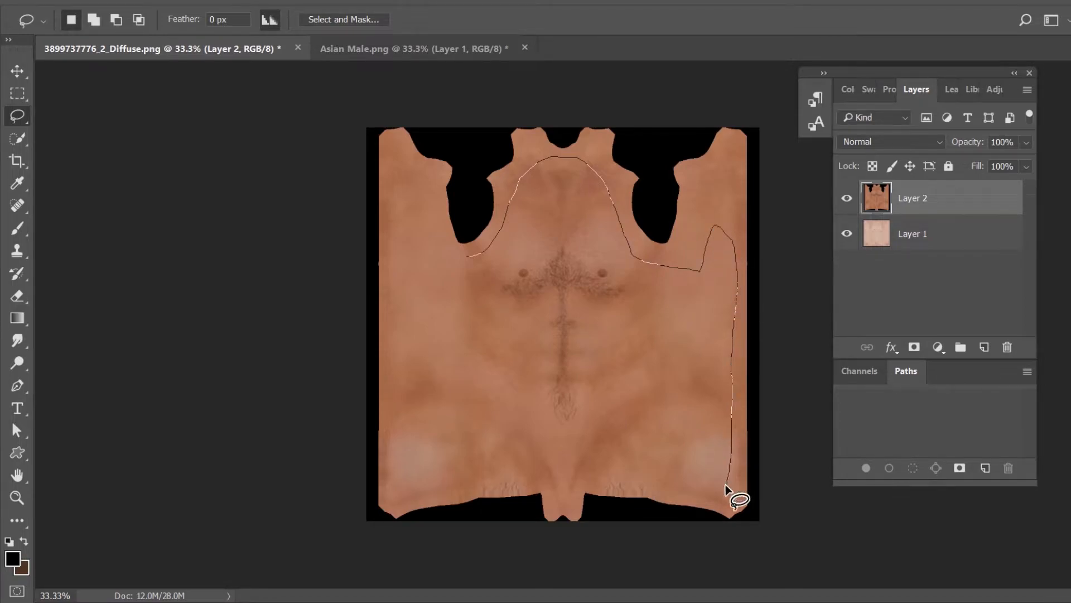
drag(738, 499, 564, 496)
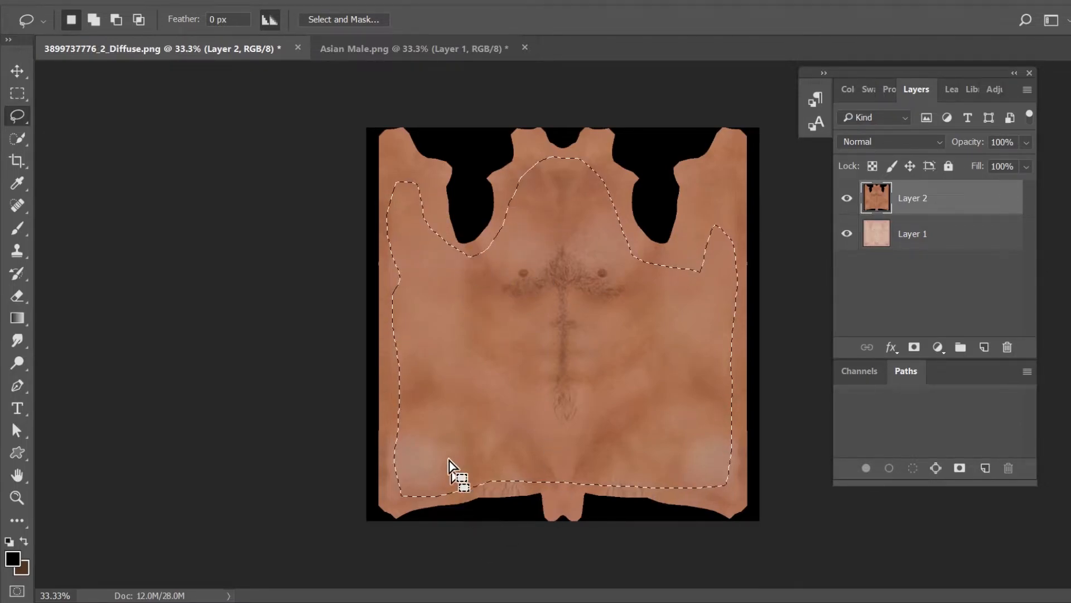
mouse_move(618, 386)
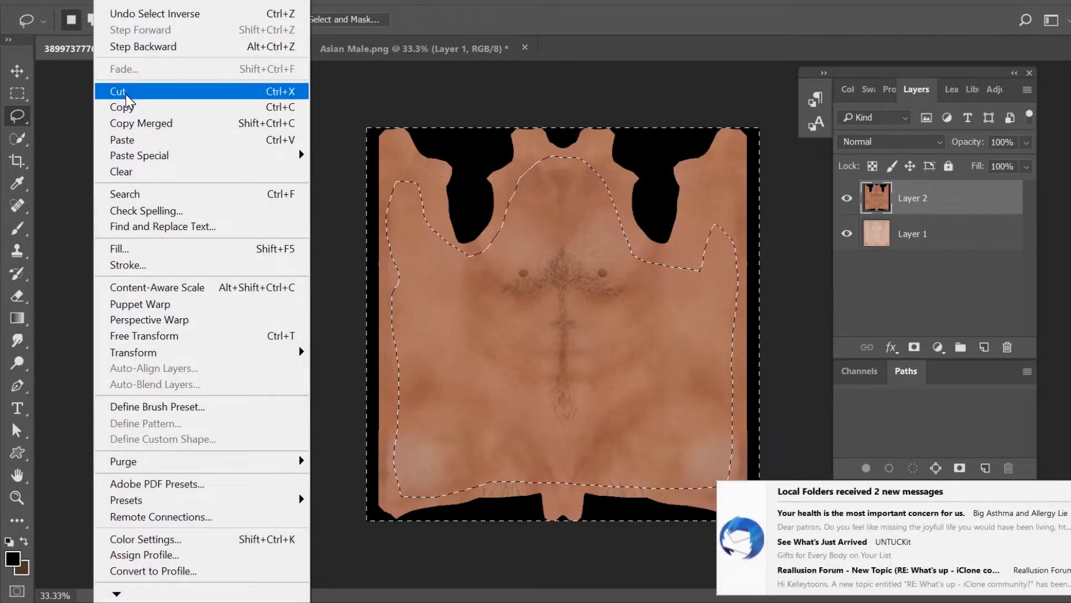
click(118, 91)
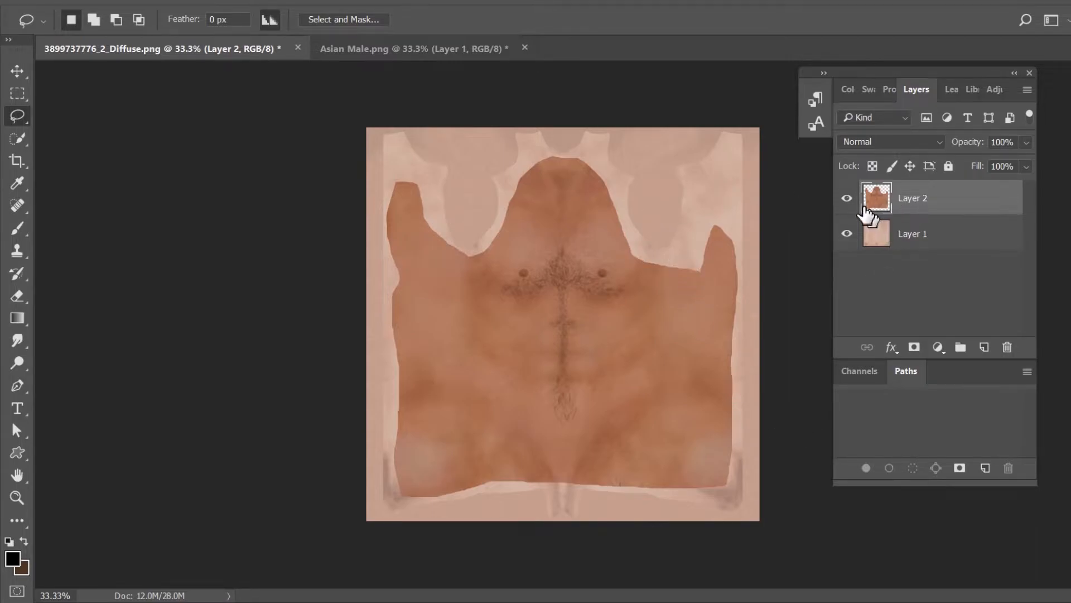
mouse_move(184, 75)
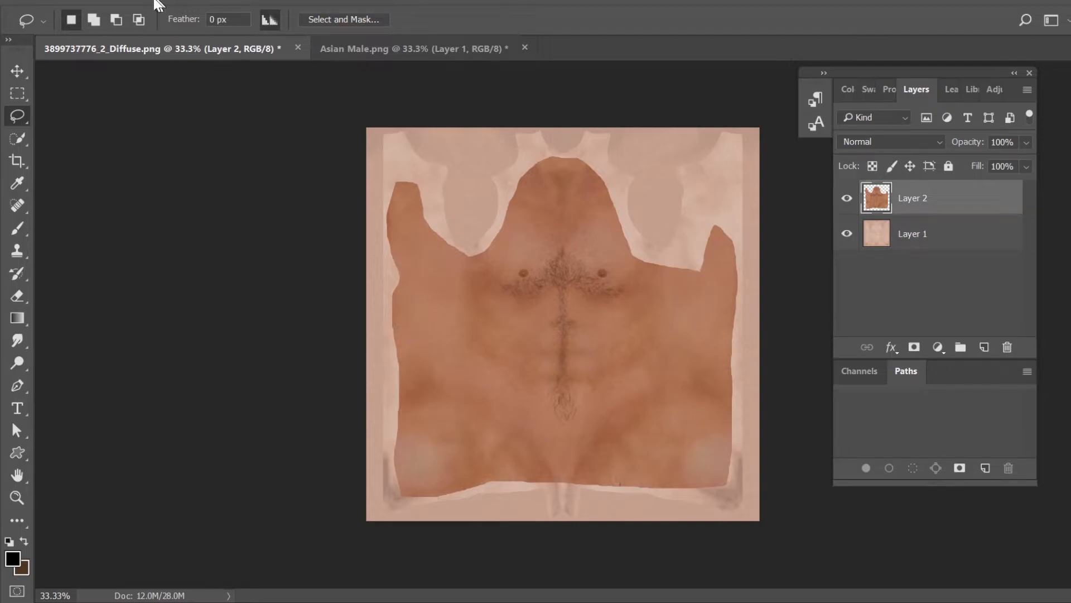
- Lighten the chest layer's midtones and highlights with a Levels adjustment
click(139, 31)
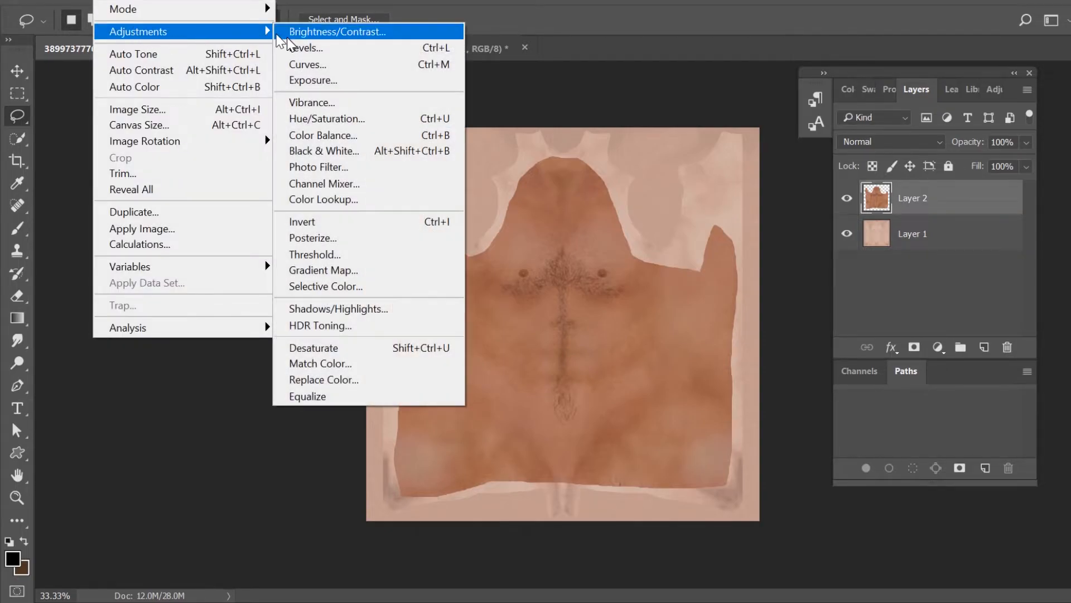
click(302, 48)
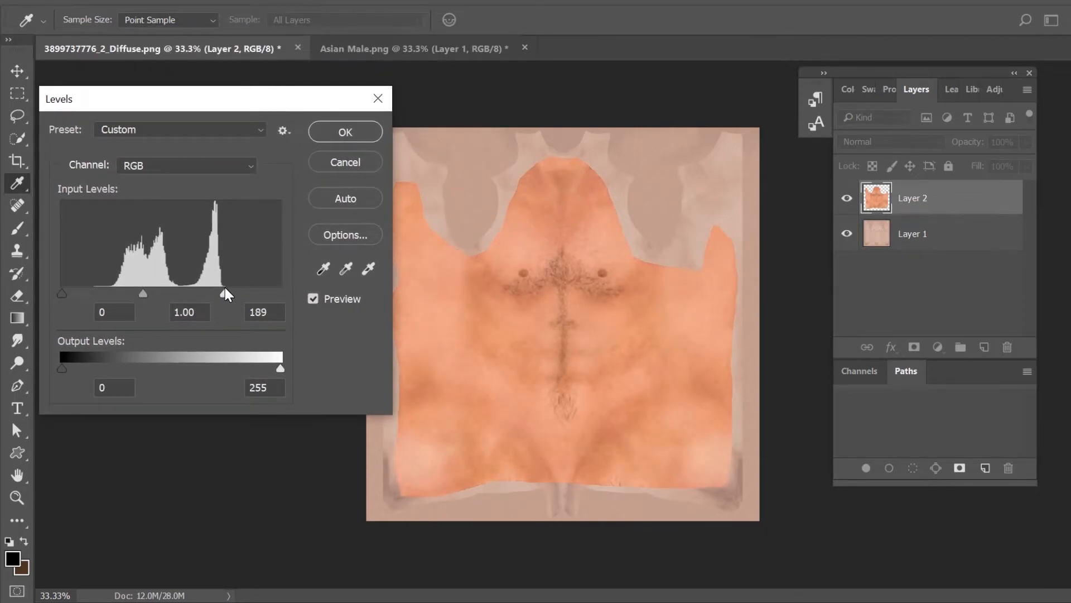
drag(226, 292, 228, 292)
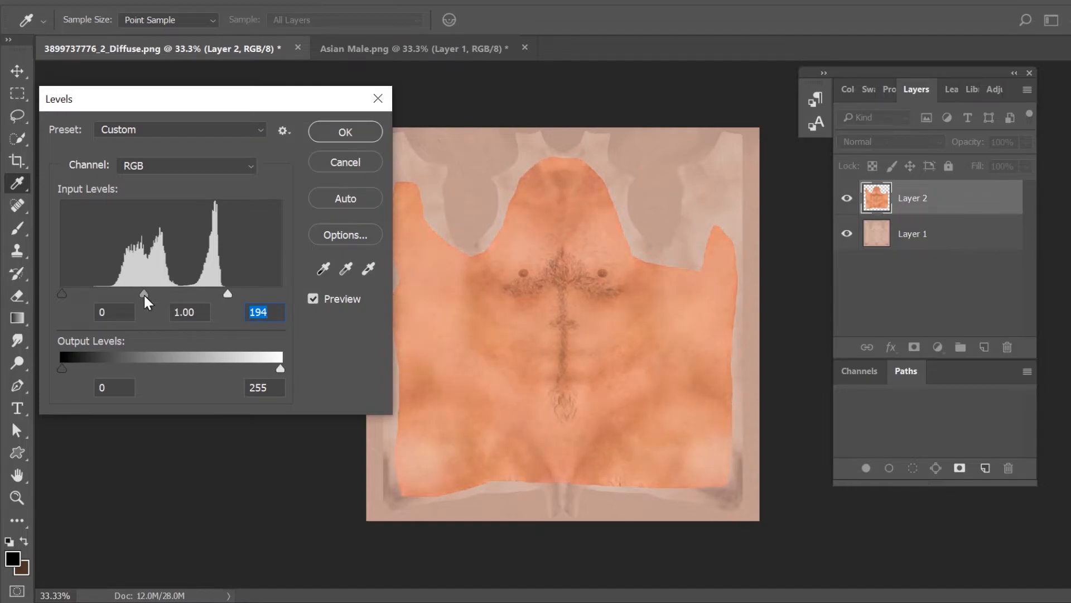
drag(144, 293, 124, 293)
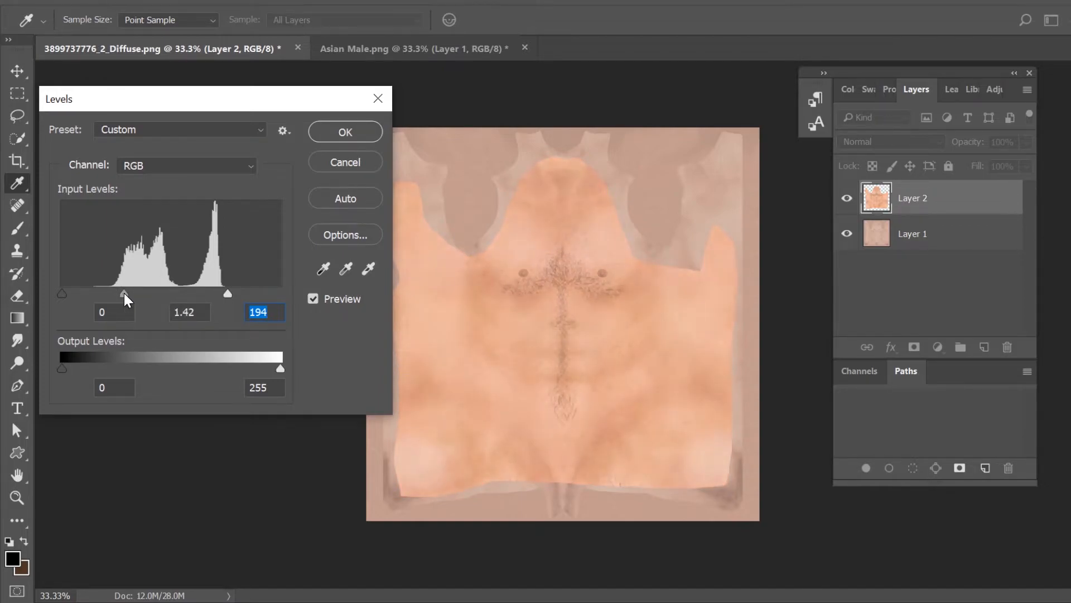
drag(124, 293, 127, 293)
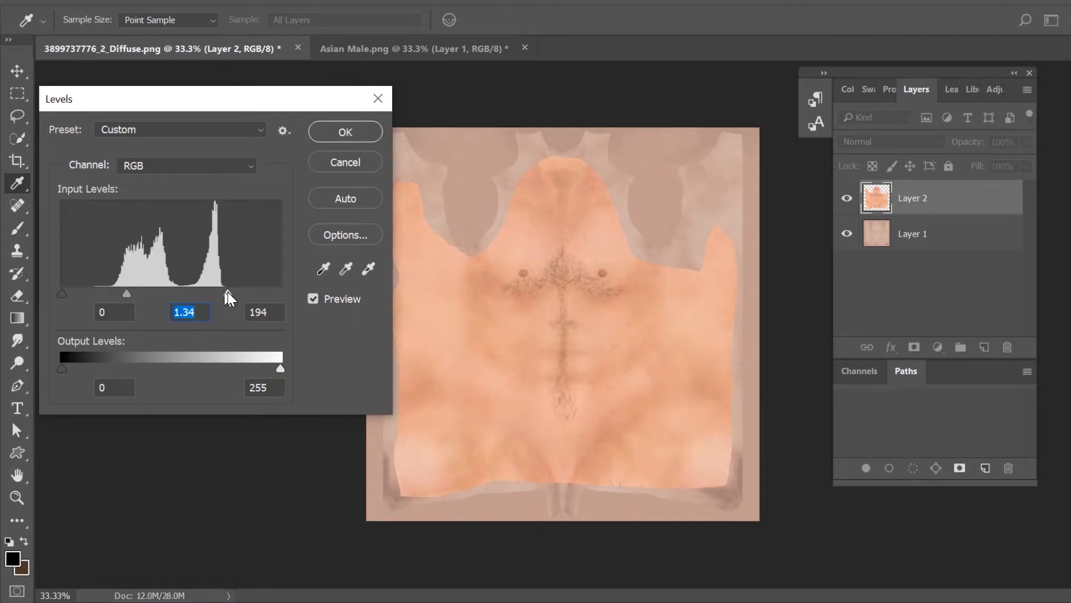
drag(229, 293, 250, 293)
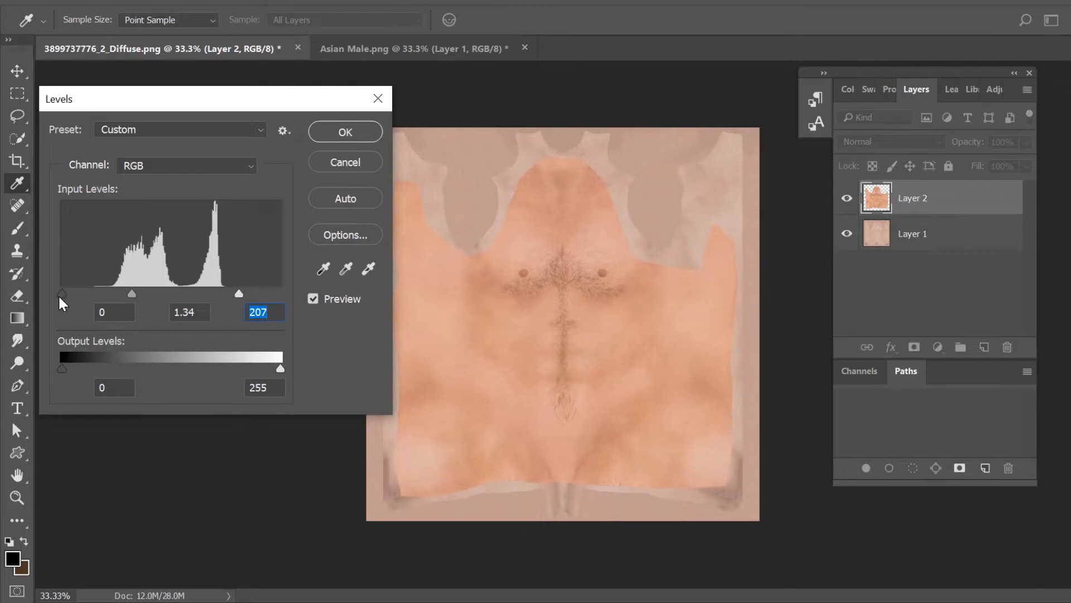
click(113, 311)
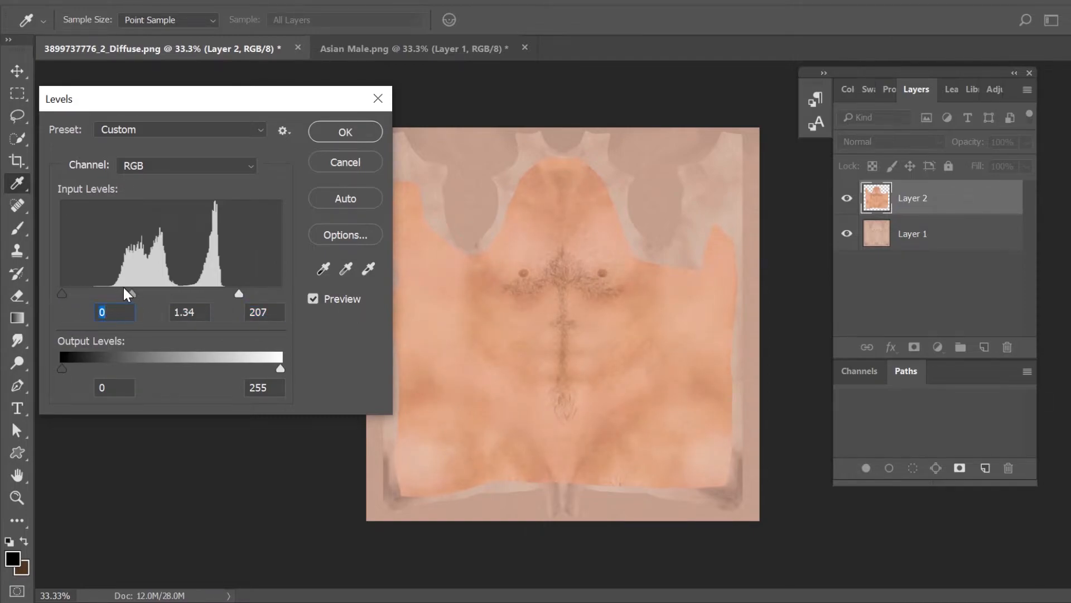
drag(132, 292, 116, 297)
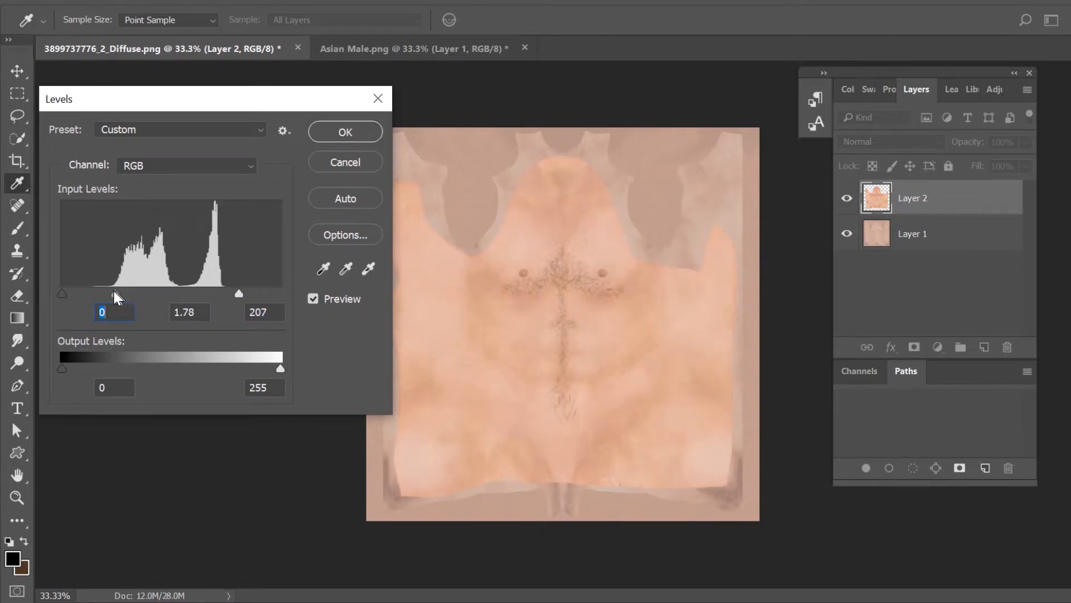
drag(118, 292, 115, 292)
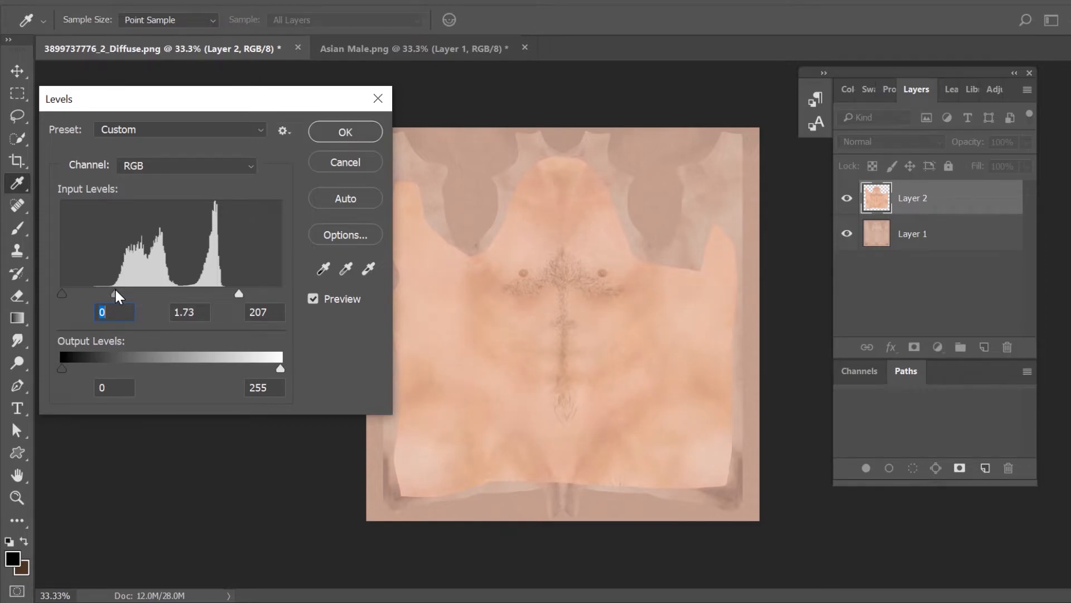
drag(115, 293, 116, 293)
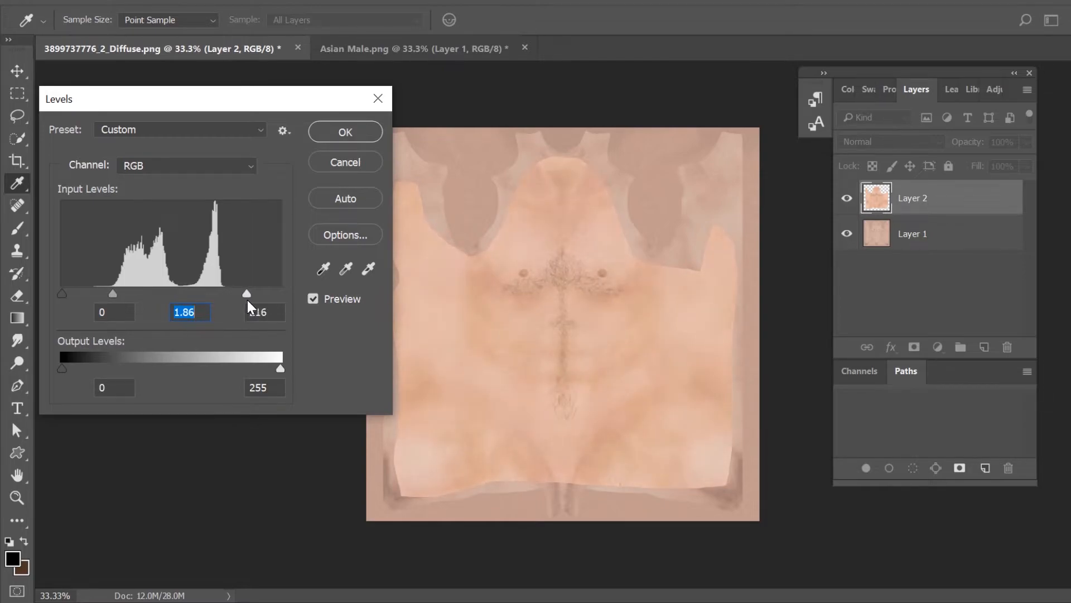
- Fine-tune Levels to about 0 / 2.22 / 241 so the chest matches the skin
drag(246, 295, 262, 295)
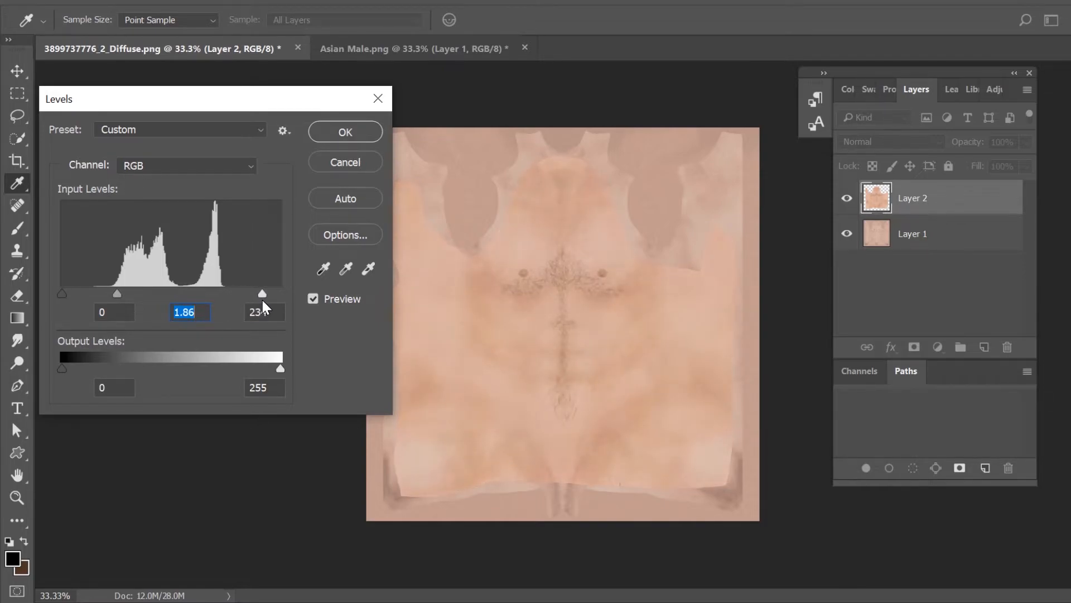
drag(261, 294, 279, 294)
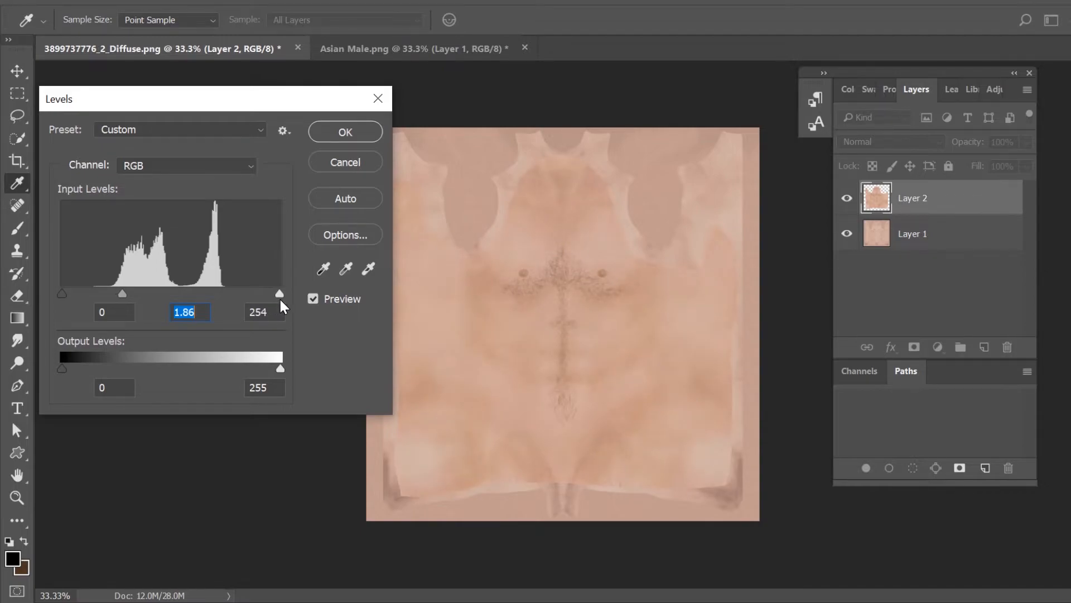
drag(280, 293, 268, 293)
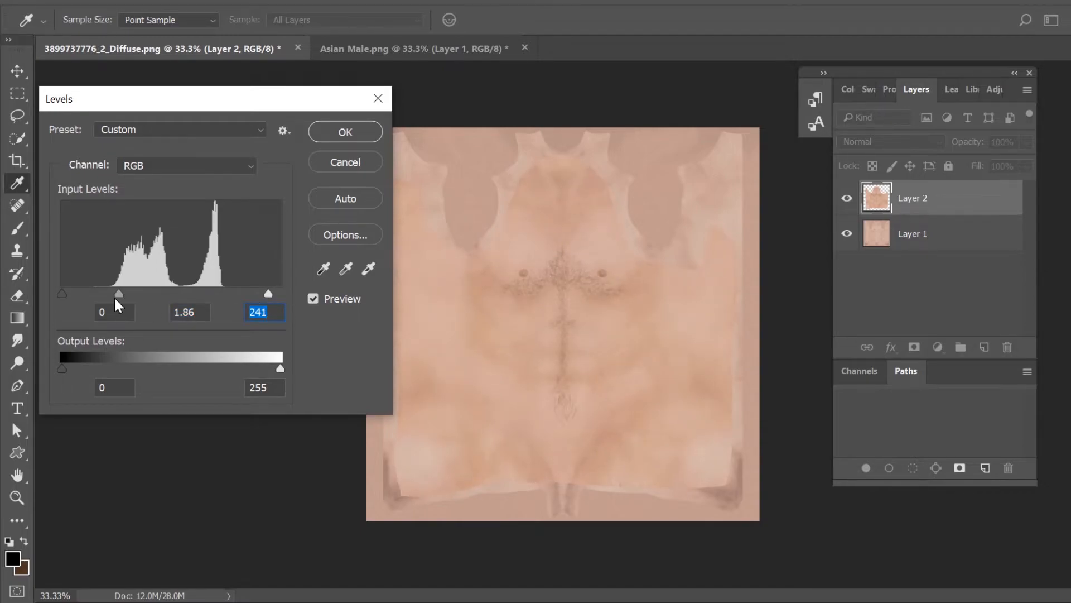
drag(119, 294, 115, 294)
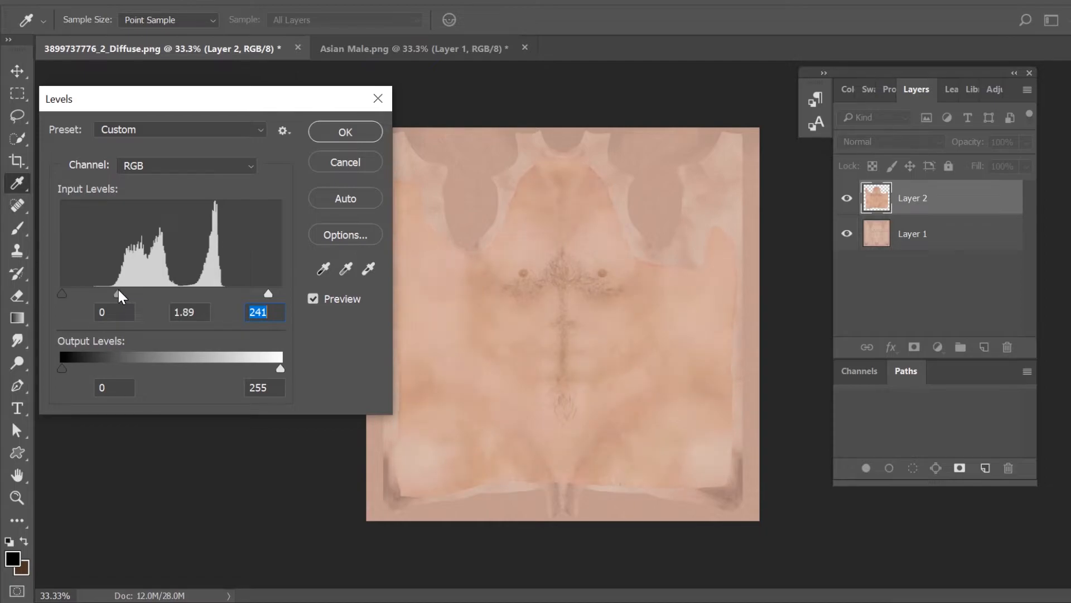
drag(115, 293, 110, 293)
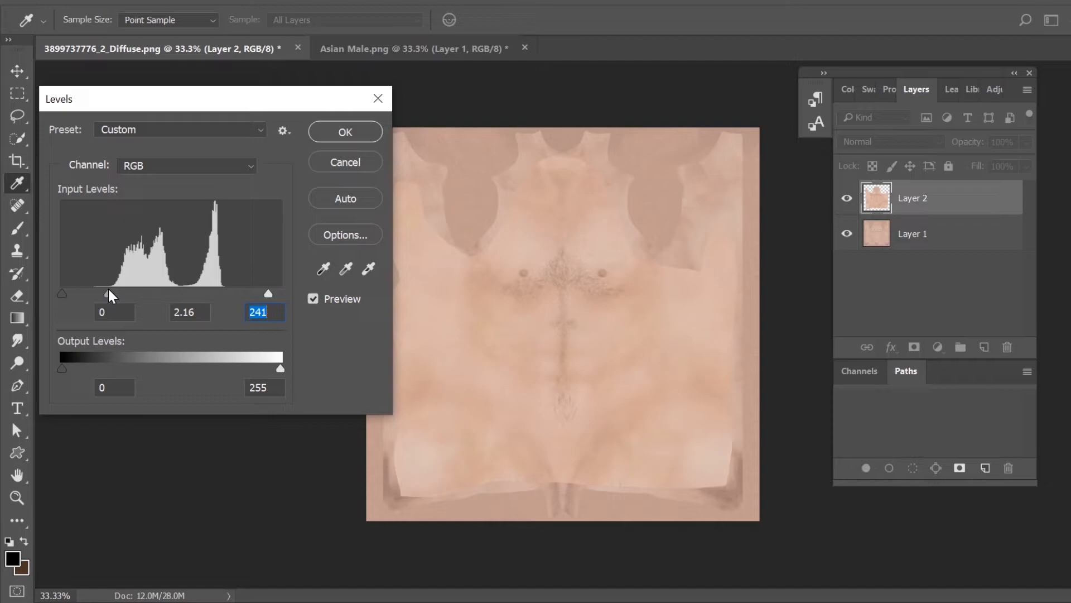
drag(95, 293, 101, 293)
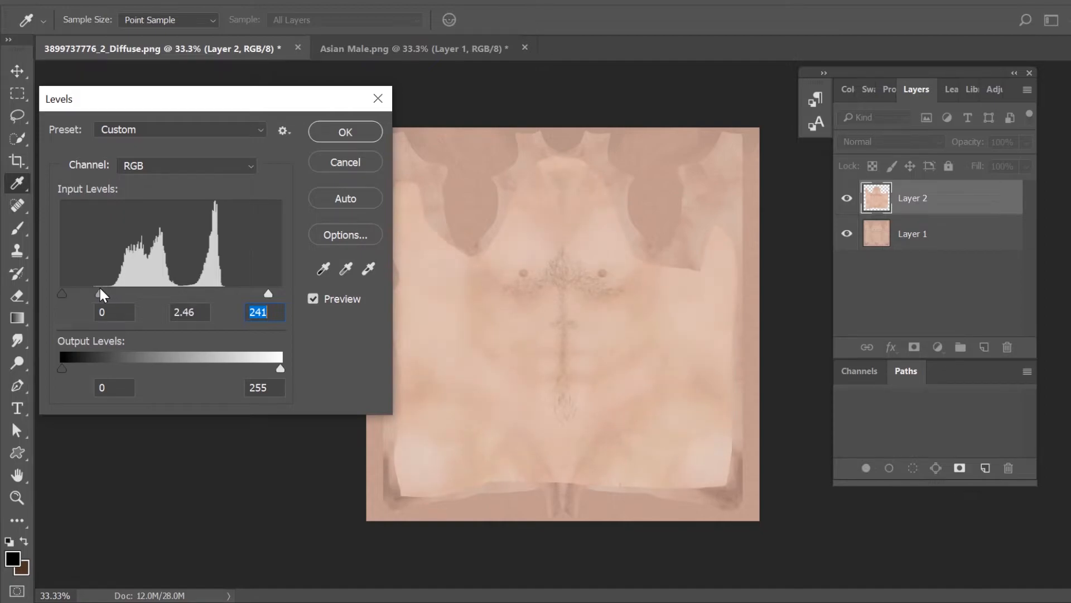
drag(101, 294, 109, 294)
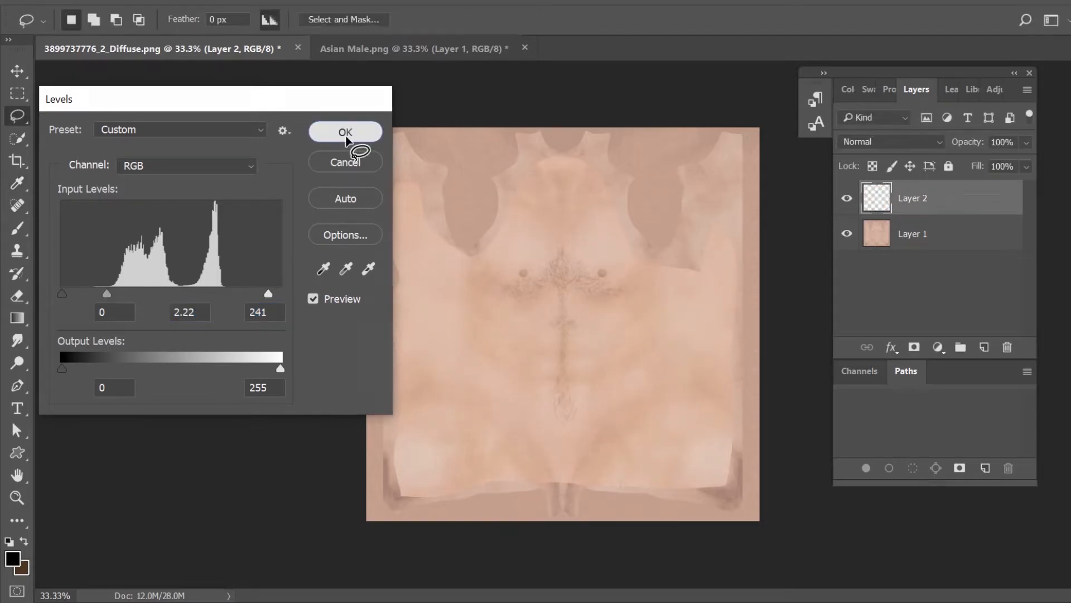
right_click(913, 198)
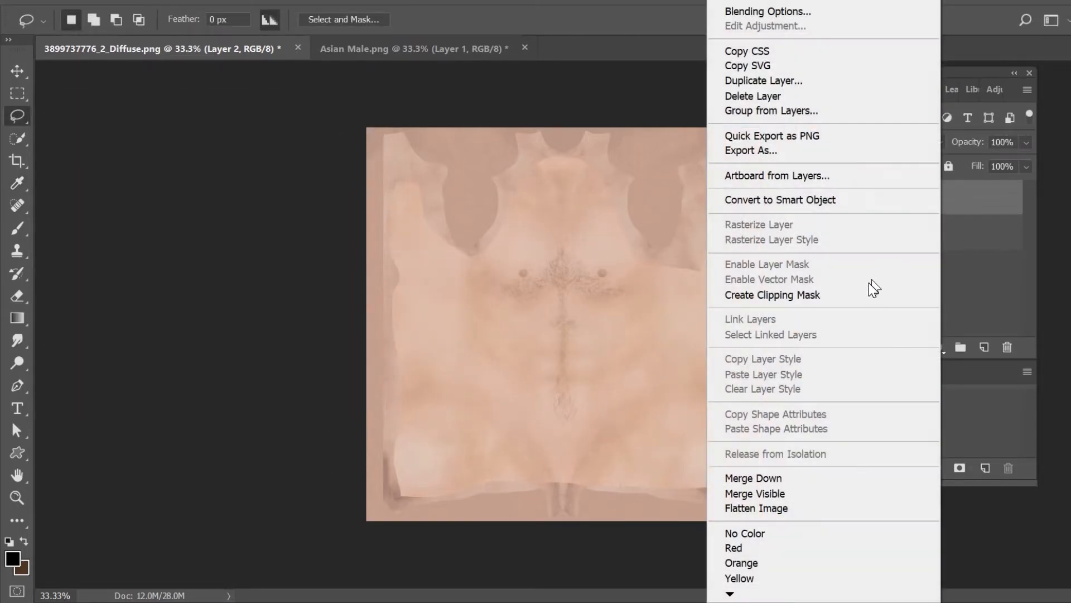
- Merge the hairy chest layer down into the original skin layer
click(756, 508)
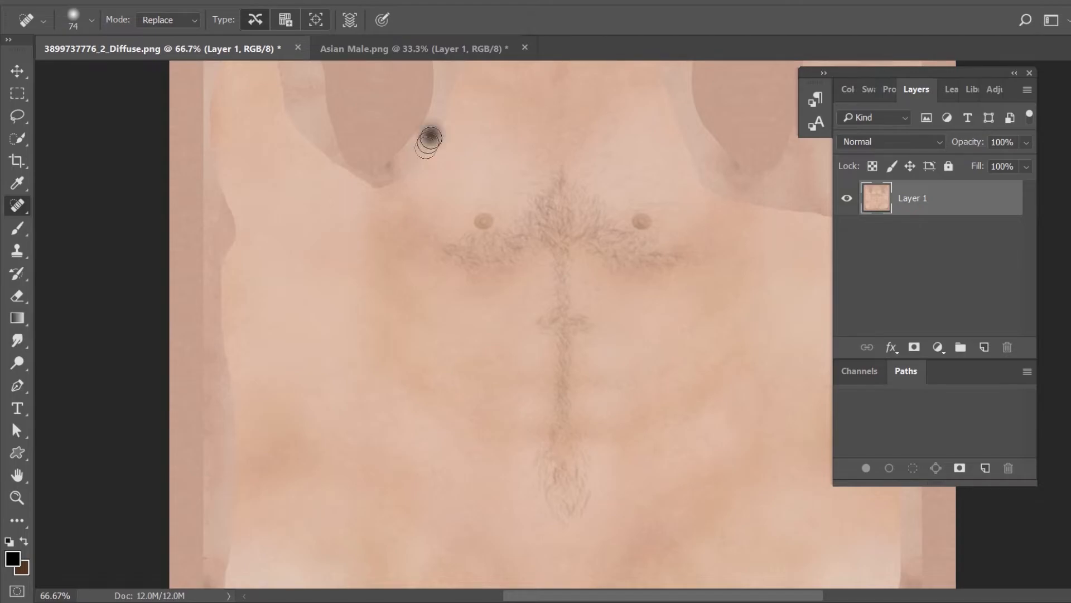
- Heal the blotchy skin patches around the left armpit, below the neck and right armpit
drag(428, 140, 417, 180)
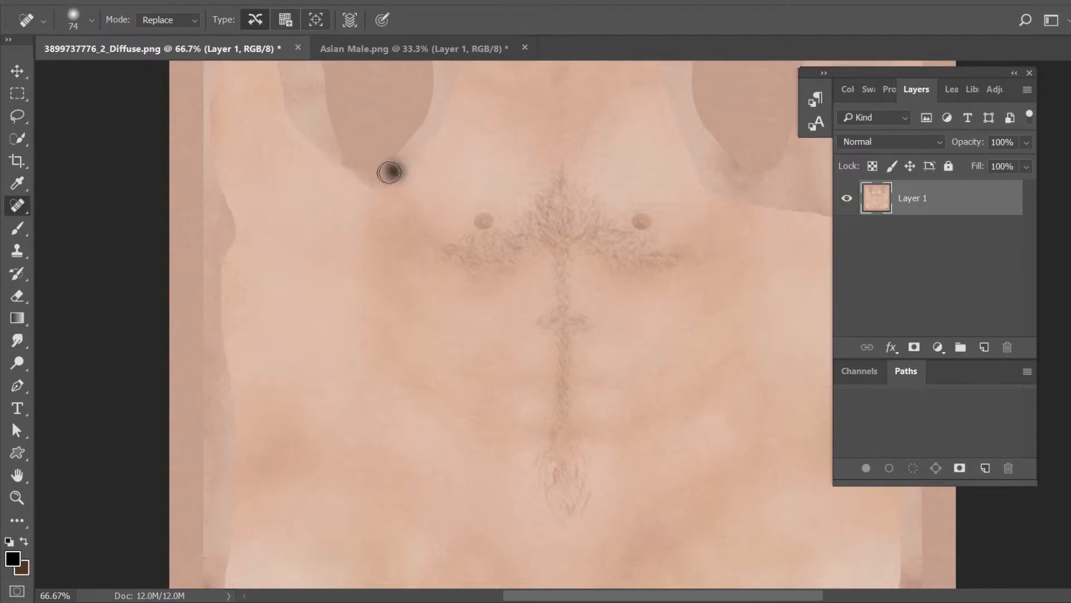
drag(386, 172, 267, 89)
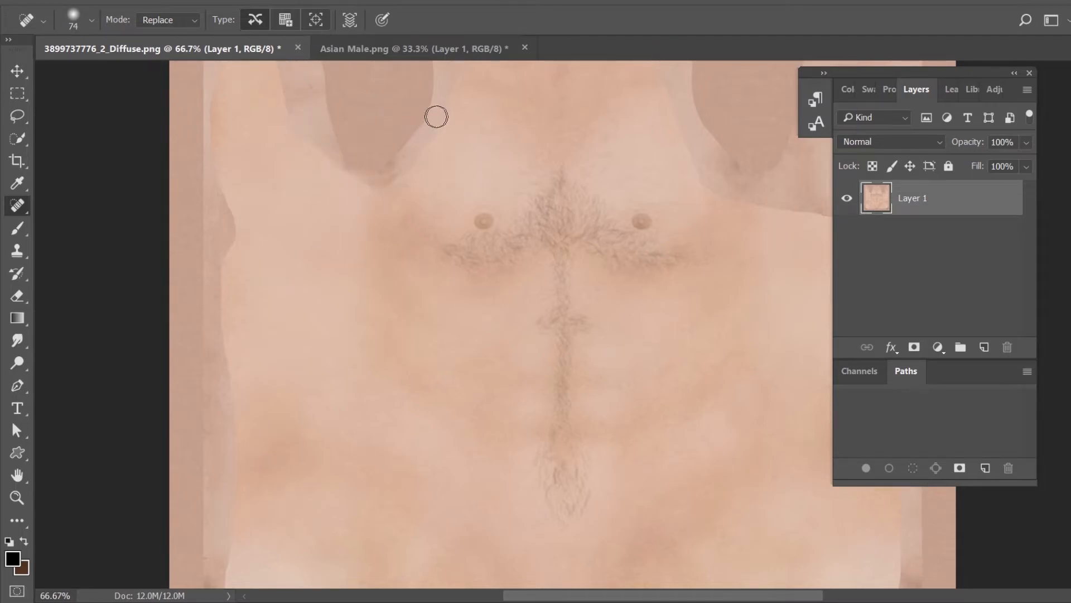
drag(436, 116, 407, 164)
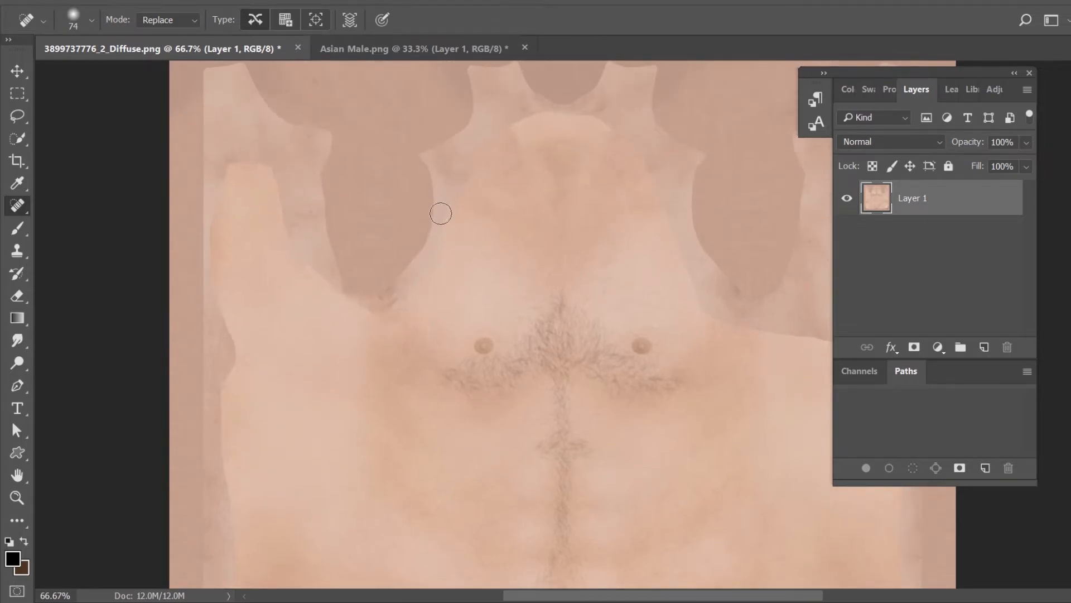
mouse_move(497, 134)
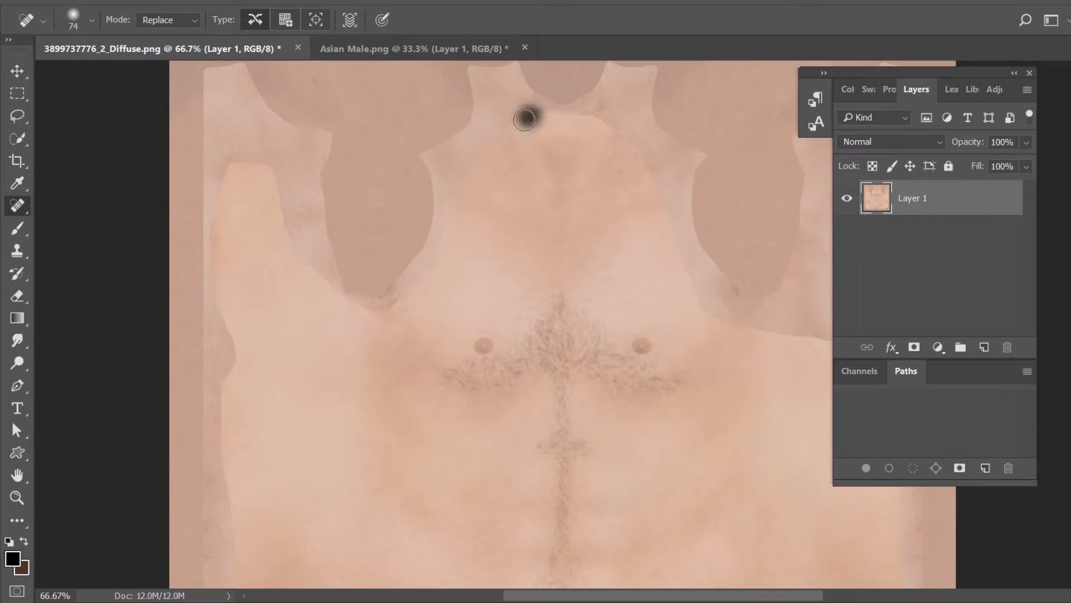
drag(526, 119, 615, 125)
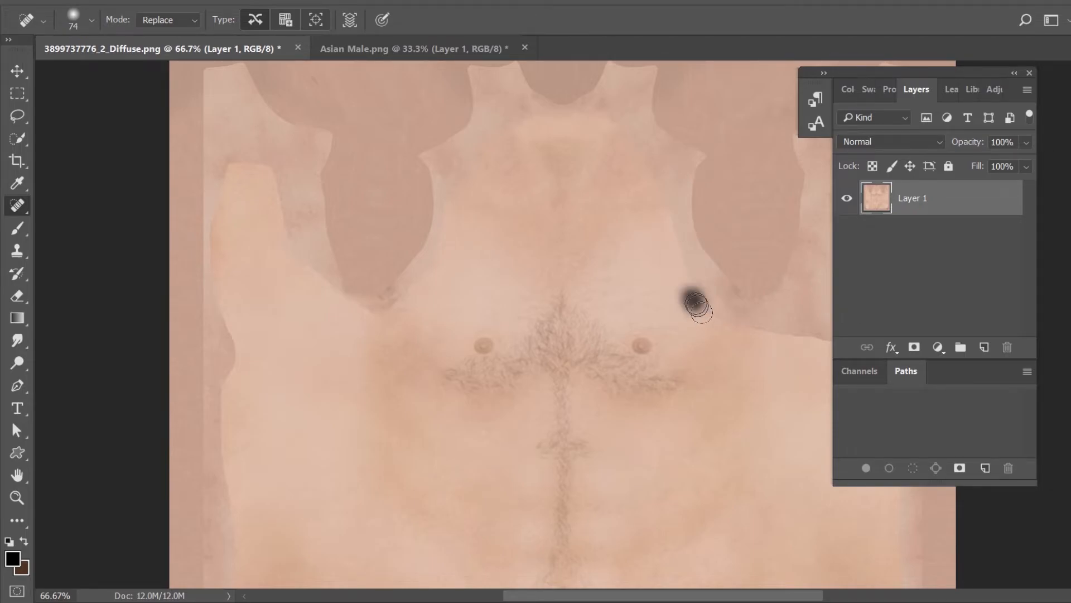
drag(697, 307, 683, 240)
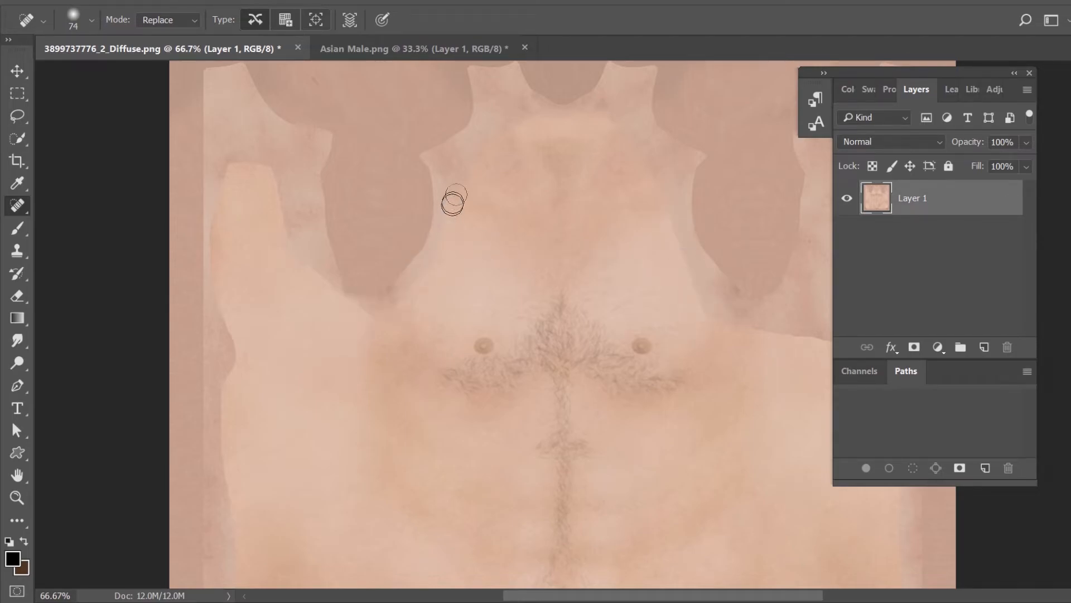
mouse_move(445, 245)
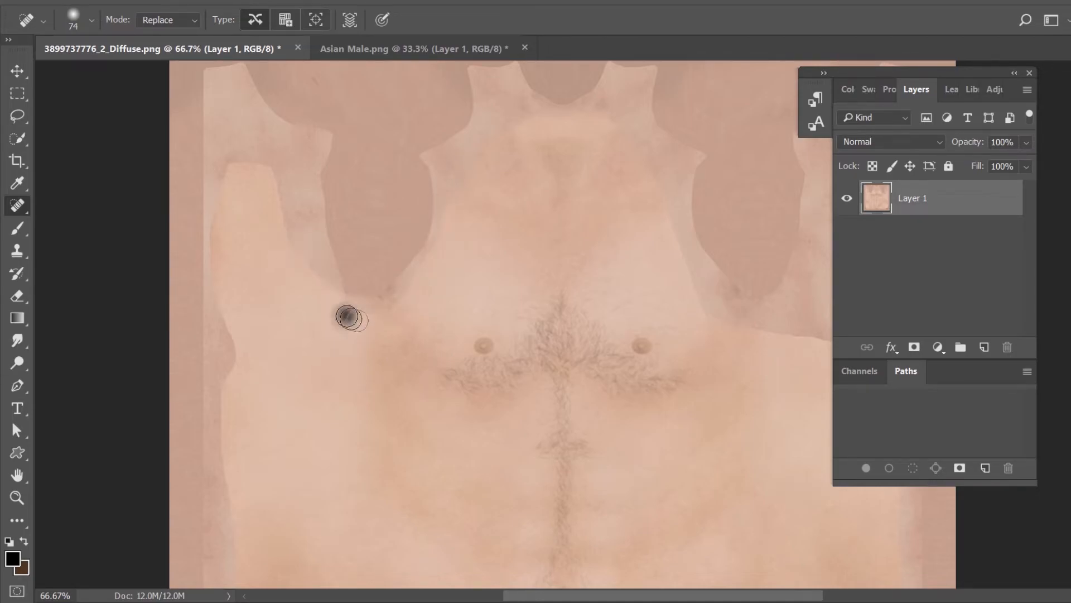
- Heal the seams under the left armpit and along the left edge, and retouch near the neck
drag(354, 320, 279, 237)
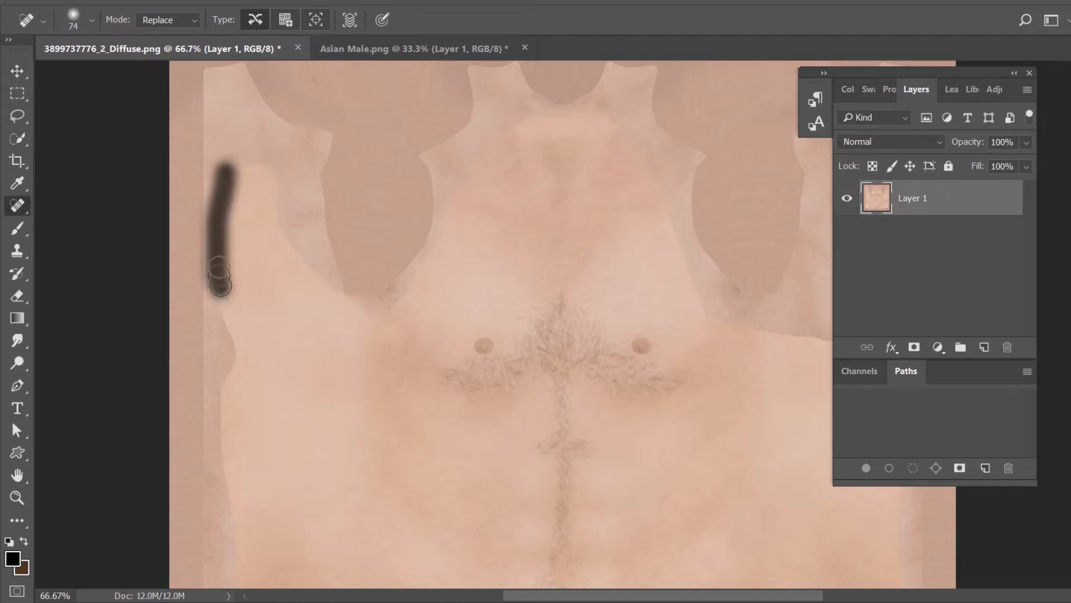
drag(220, 280, 247, 174)
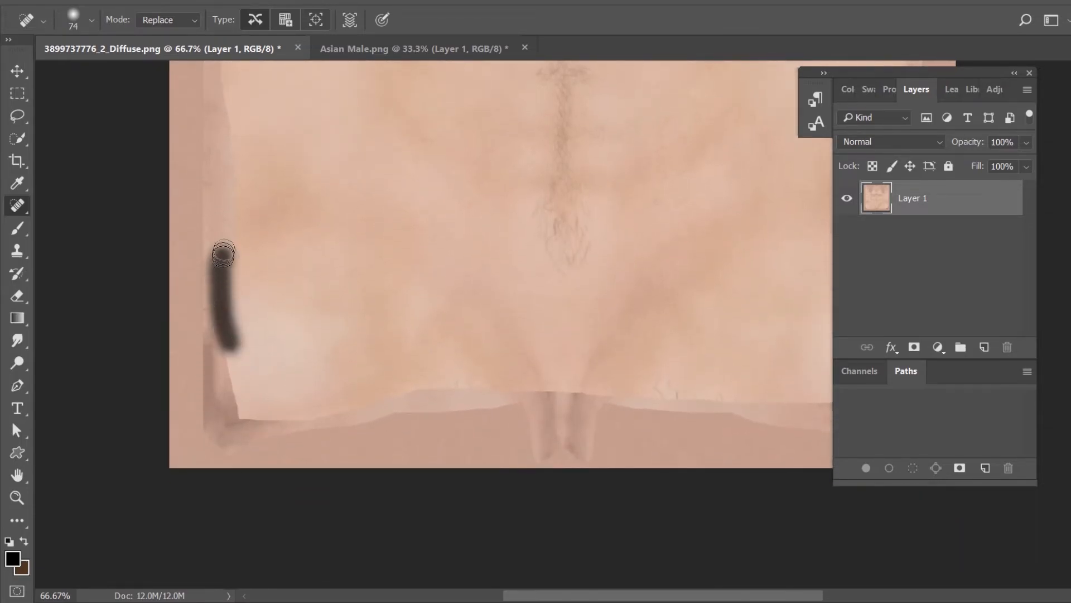
key(ctrl+z)
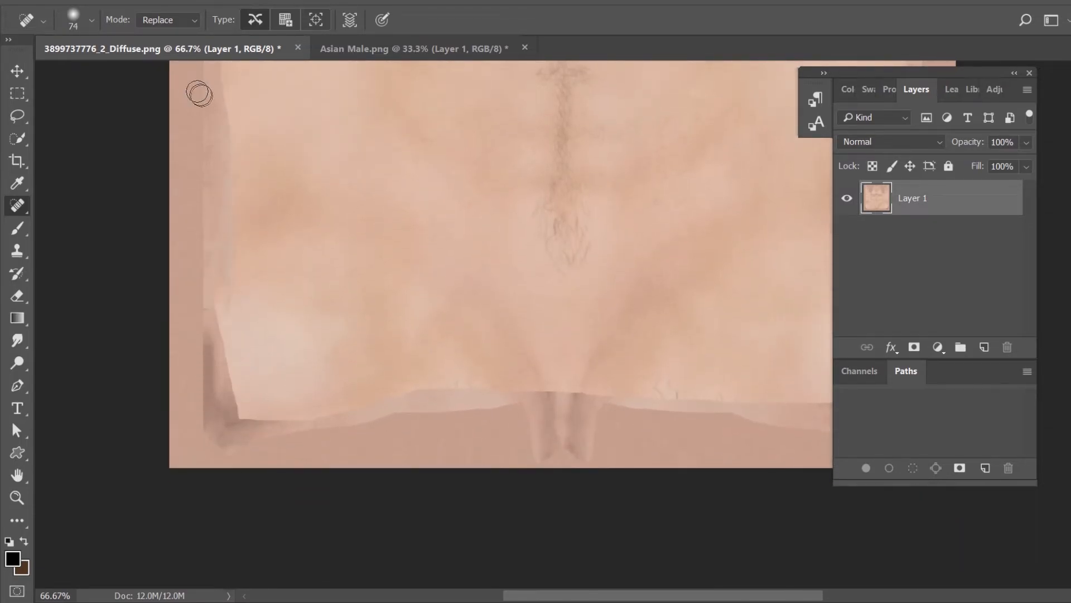
mouse_move(221, 308)
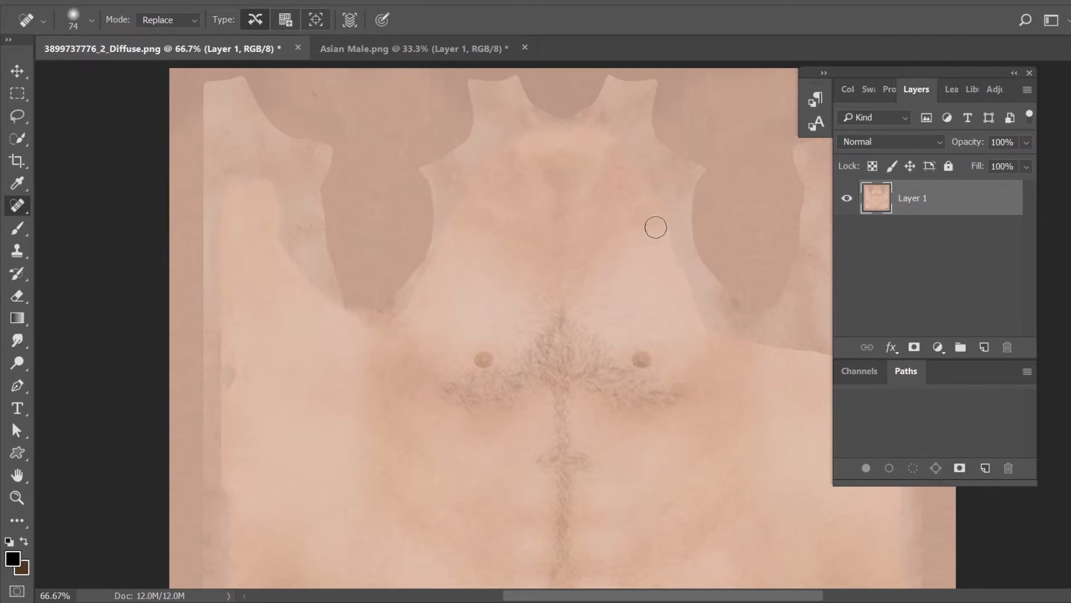
mouse_move(684, 250)
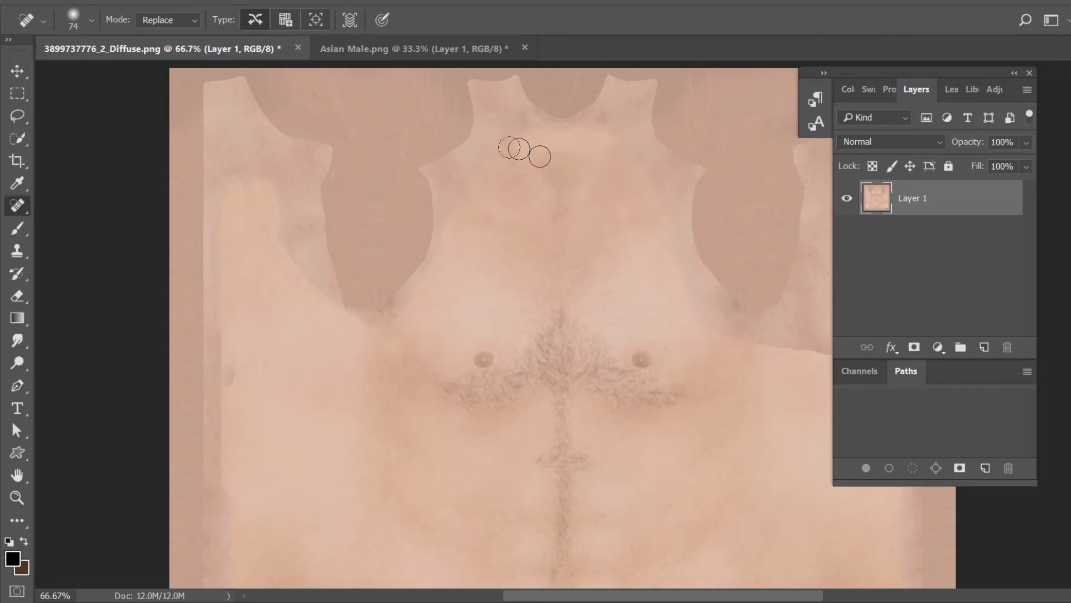
drag(444, 219, 436, 266)
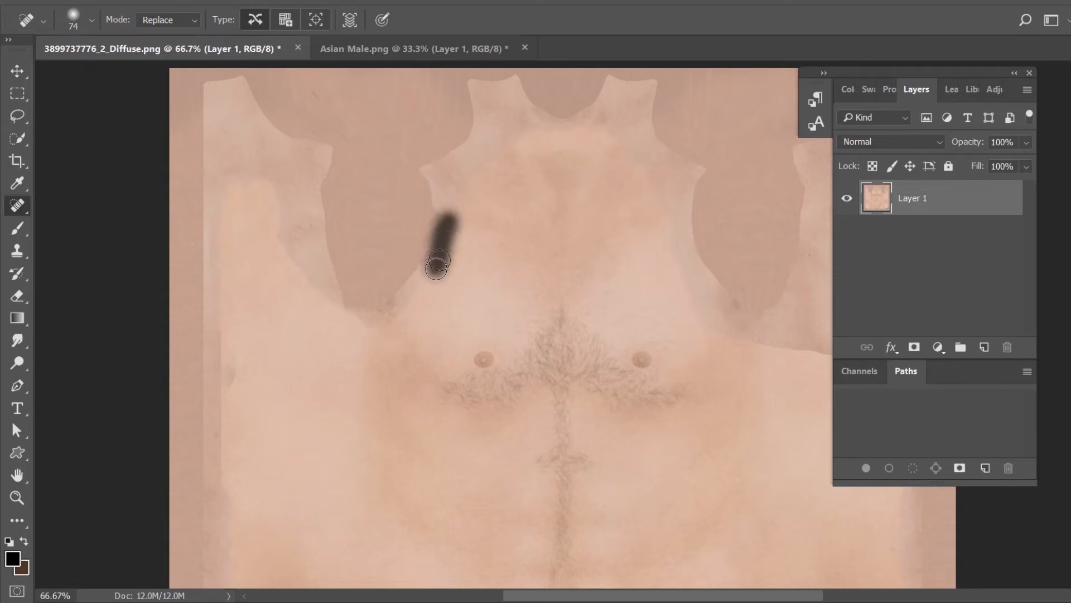
drag(441, 267, 457, 191)
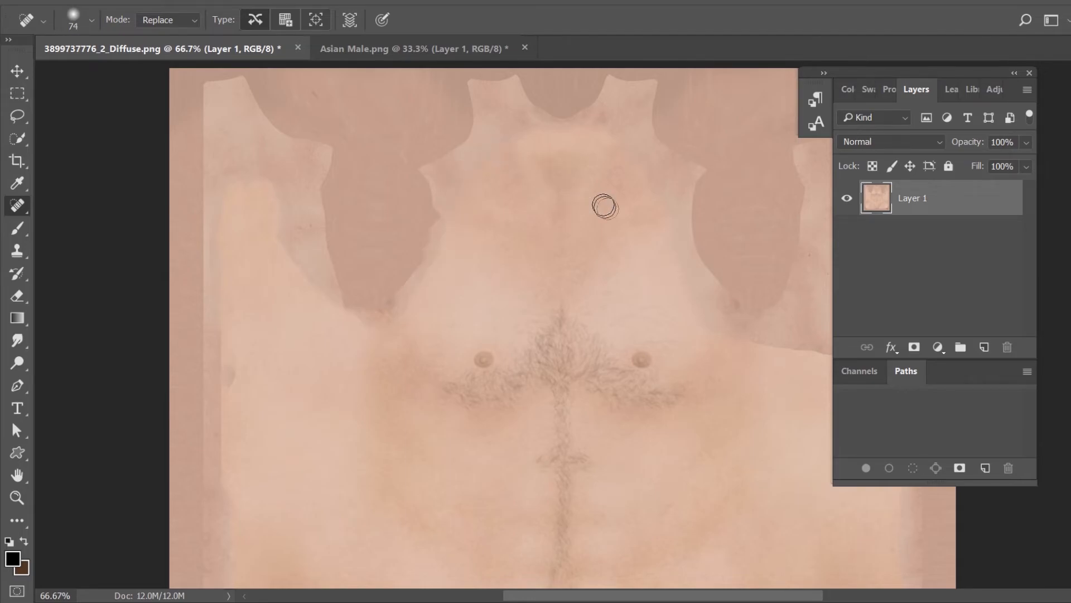
mouse_move(697, 302)
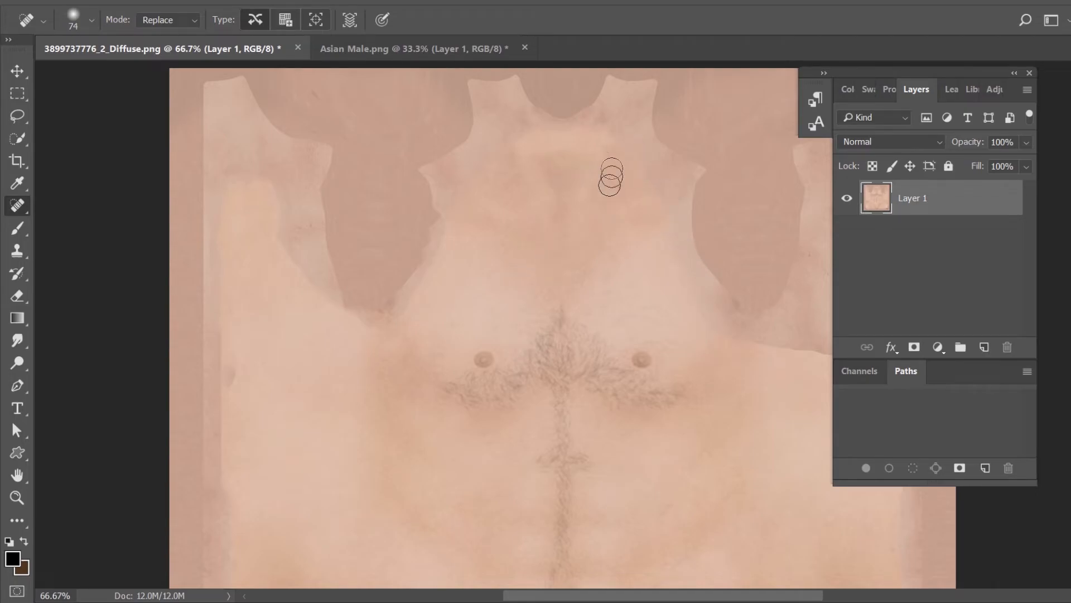
drag(612, 176, 423, 255)
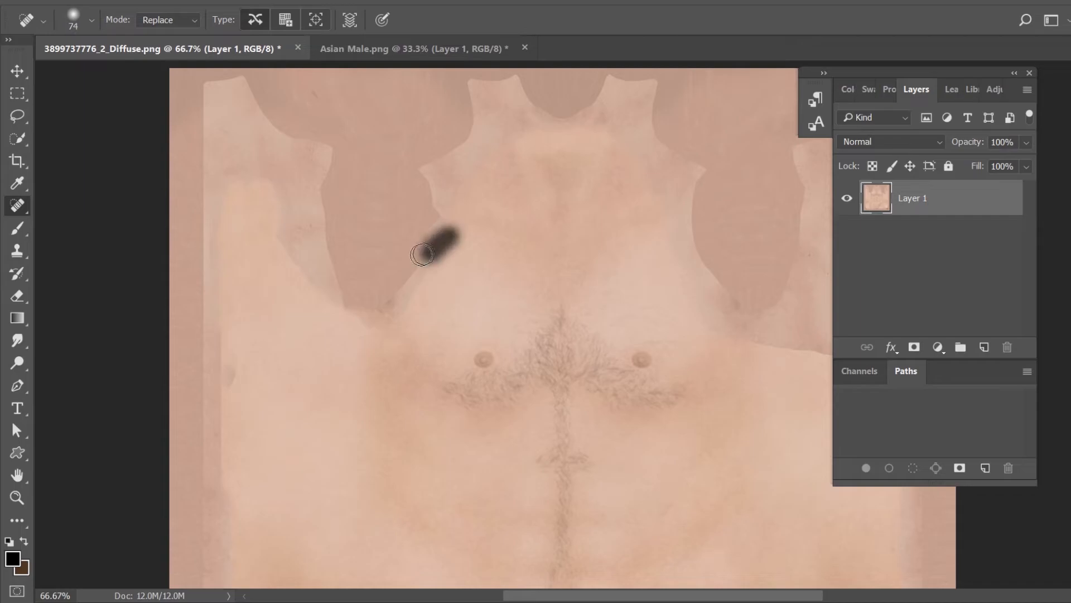
click(424, 255)
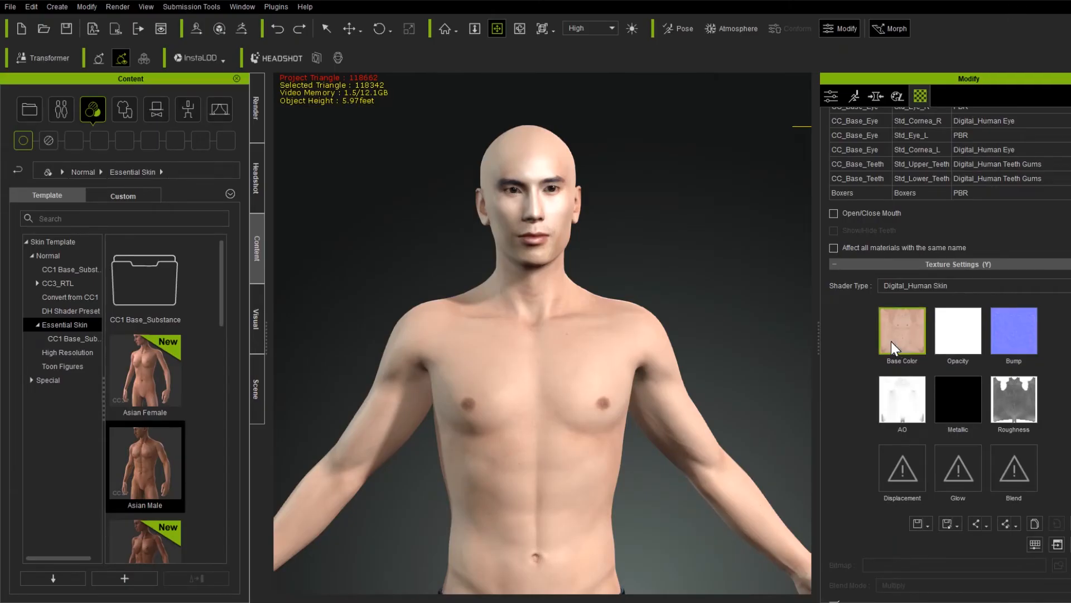
mouse_move(901, 333)
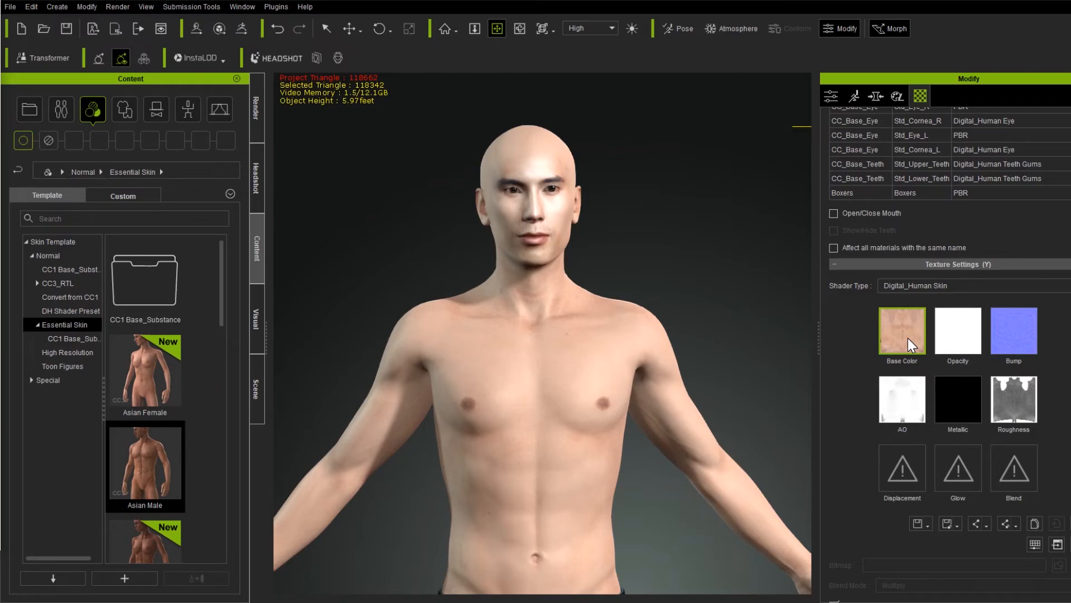
click(901, 331)
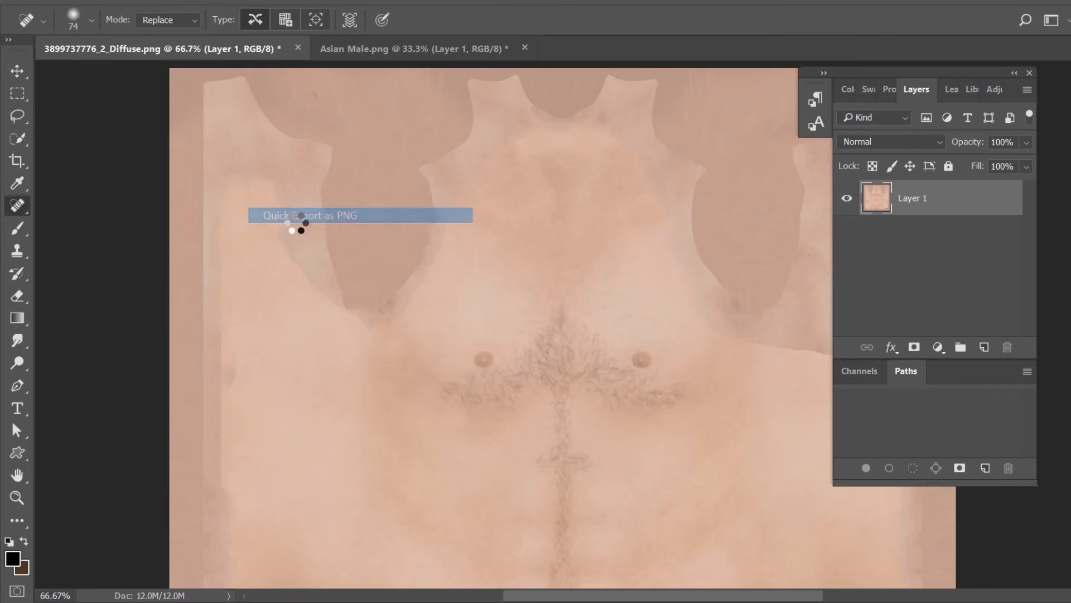
- Quick Export the texture as MyAsian.png in Exports, replacing the existing file
click(310, 216)
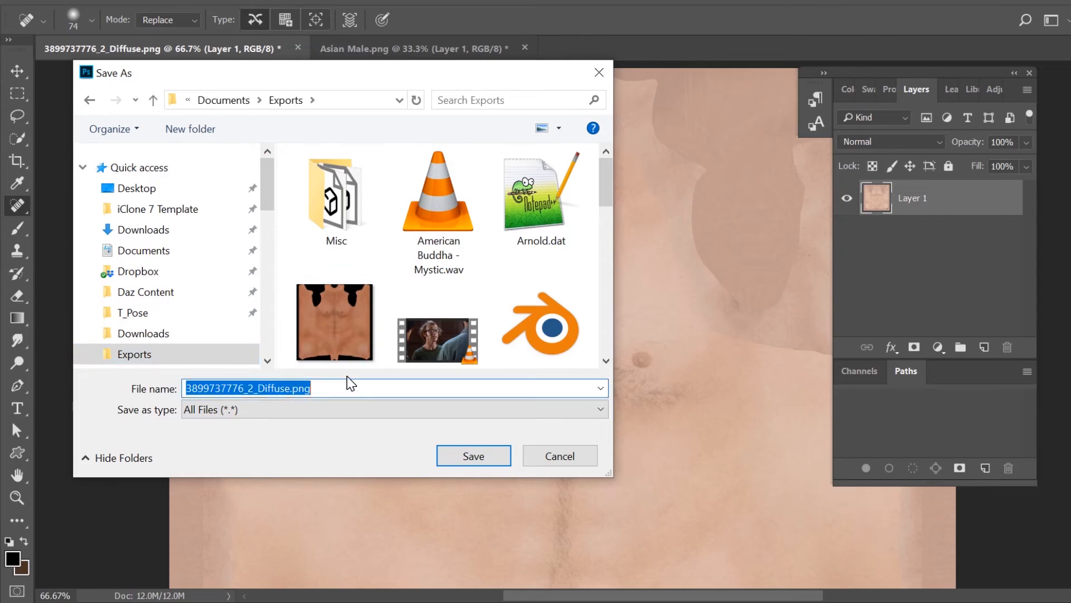
text(MyA)
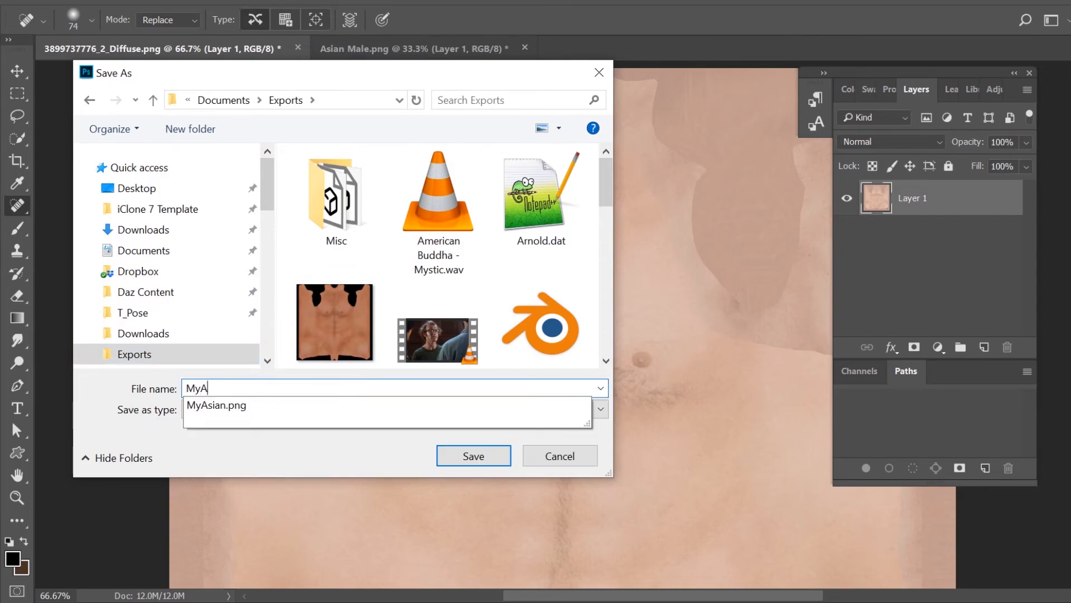
text(sian)
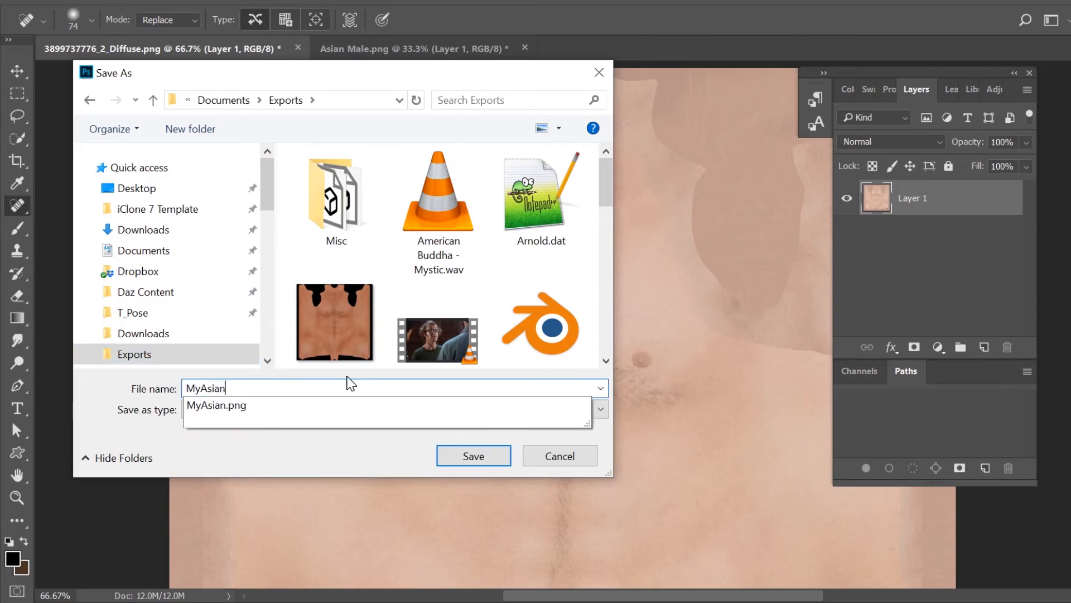
click(473, 456)
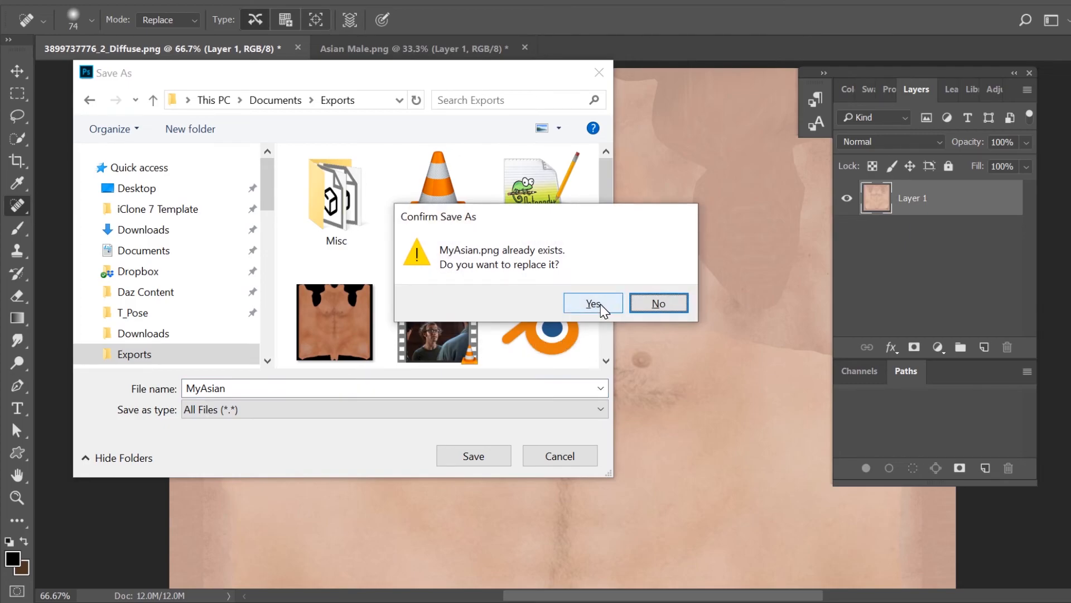
click(593, 303)
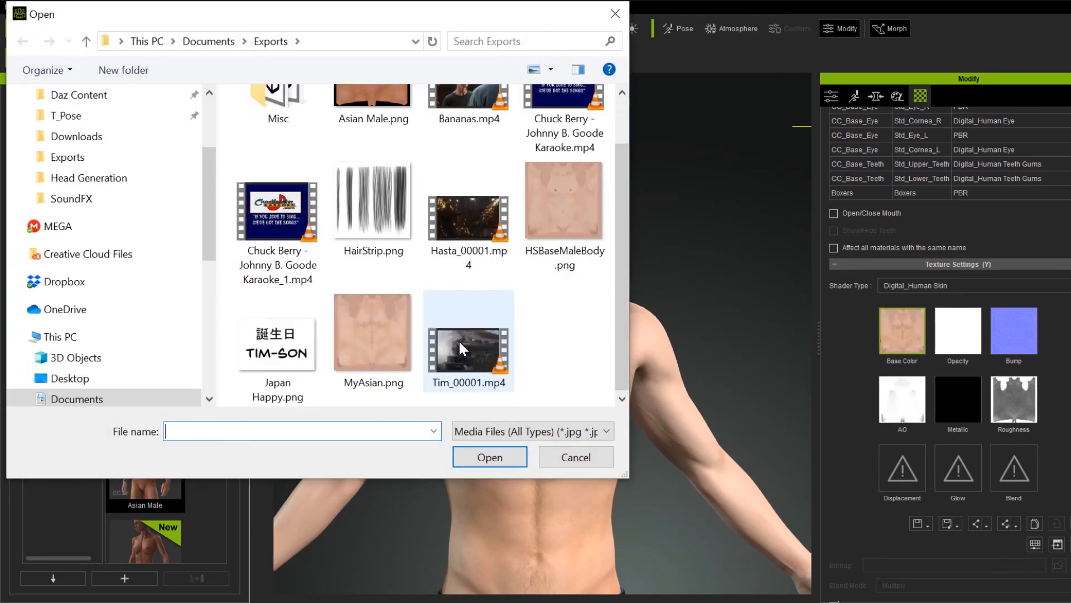
- Load MyAsian.png from Documents > Exports as the body's Base Color texture
click(575, 456)
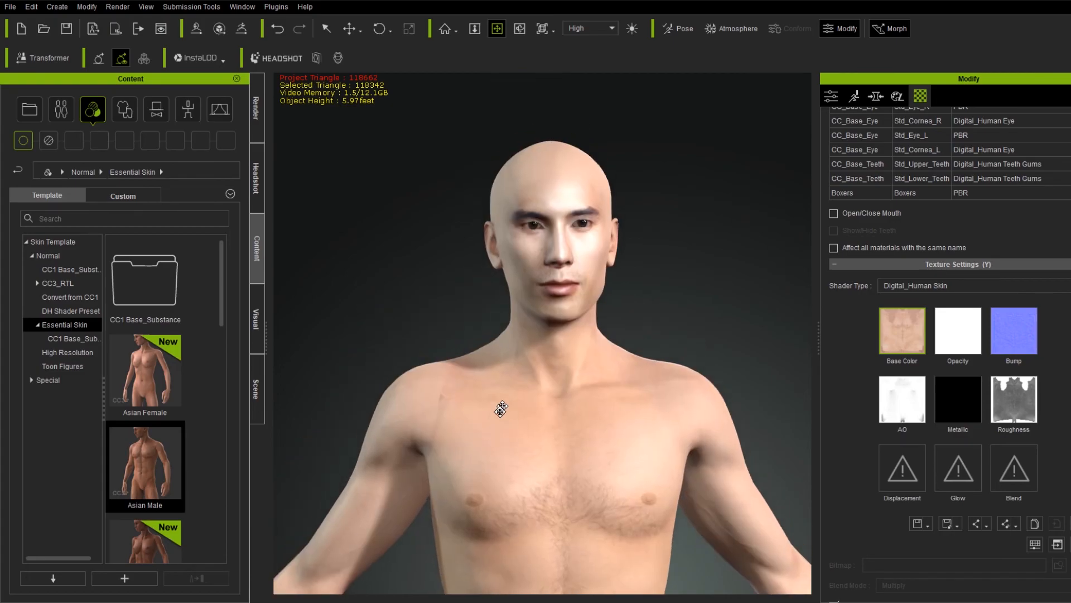
drag(501, 408, 627, 395)
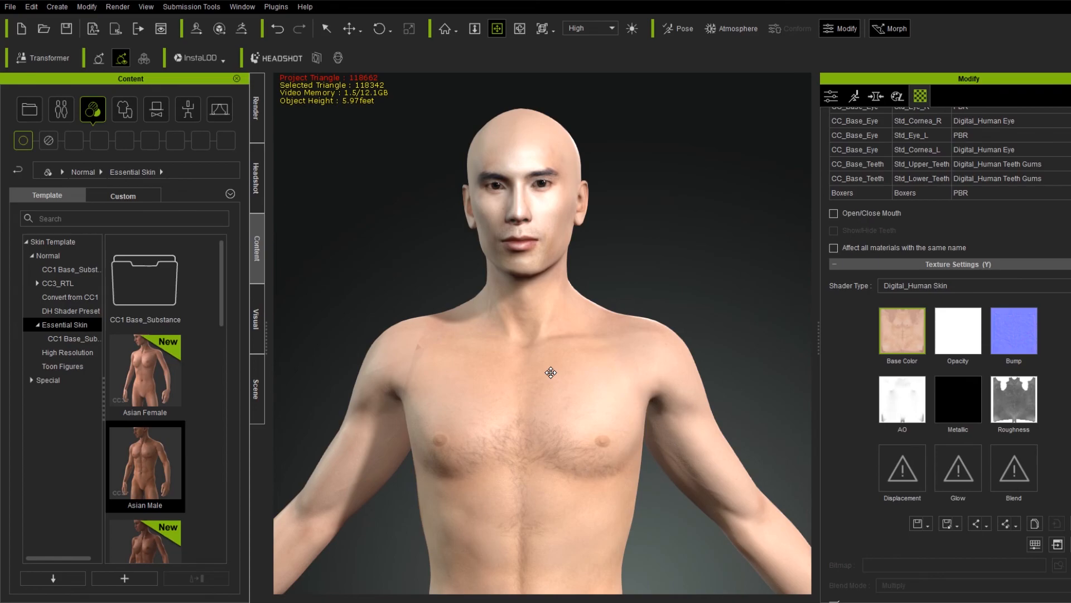
mouse_move(487, 412)
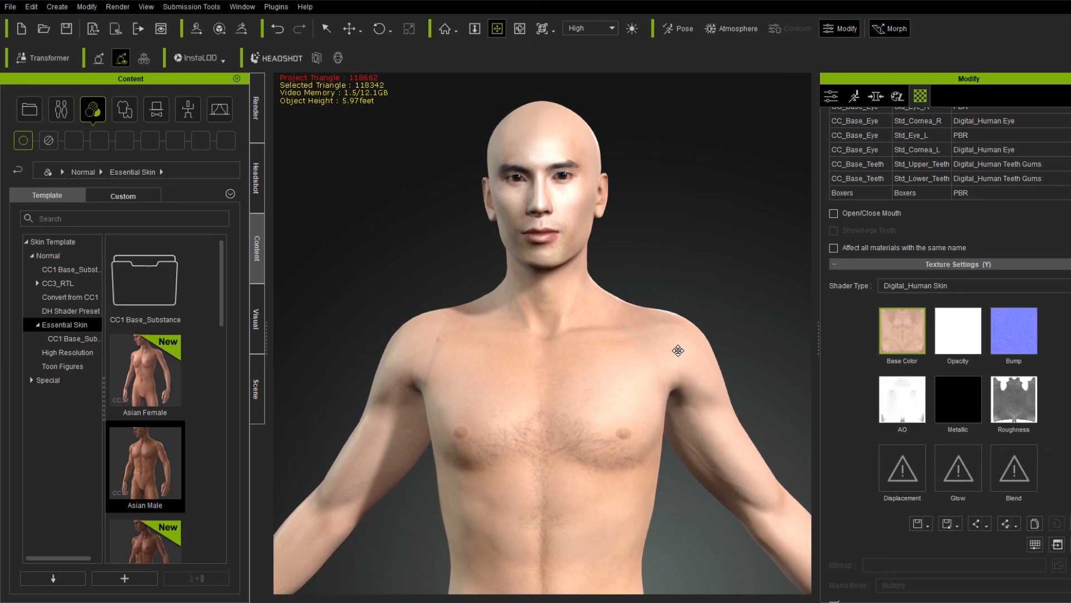
mouse_move(475, 535)
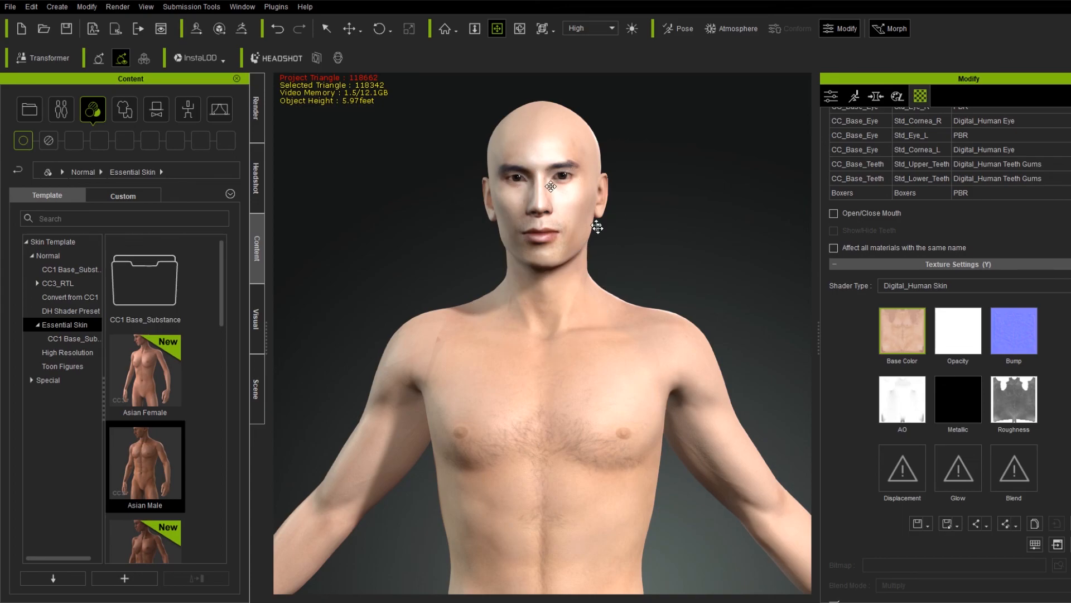
mouse_move(703, 299)
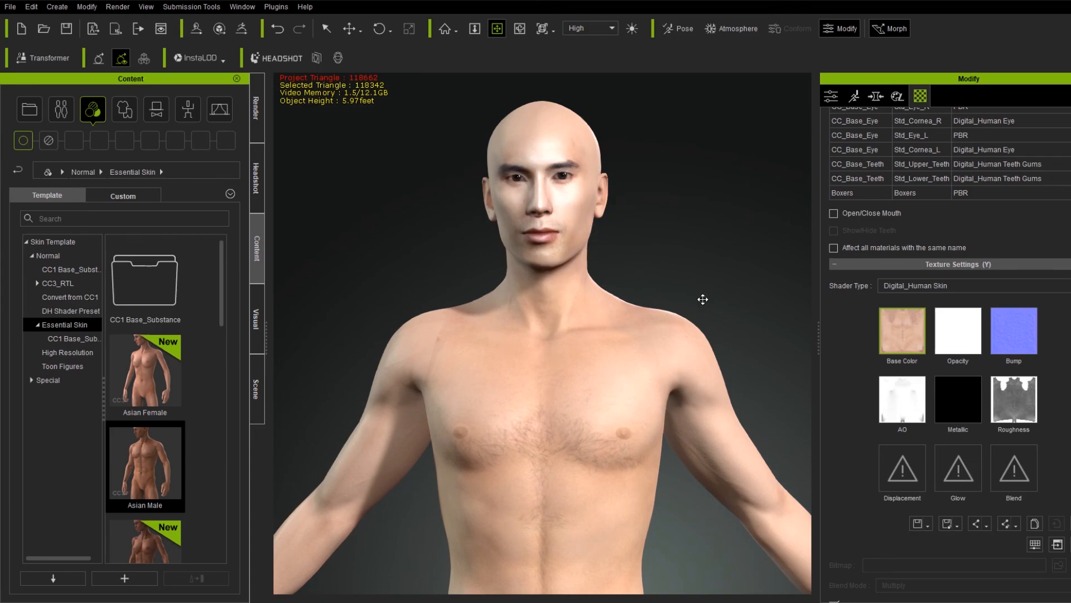